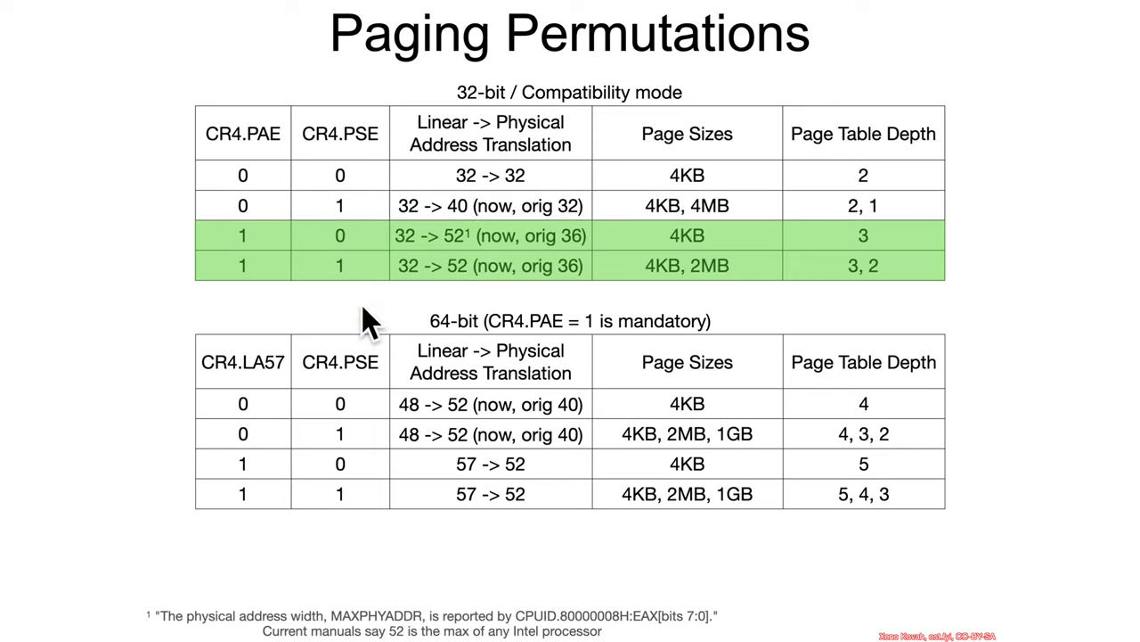
{"action": "mouse_move", "coordinate": [419, 276]}
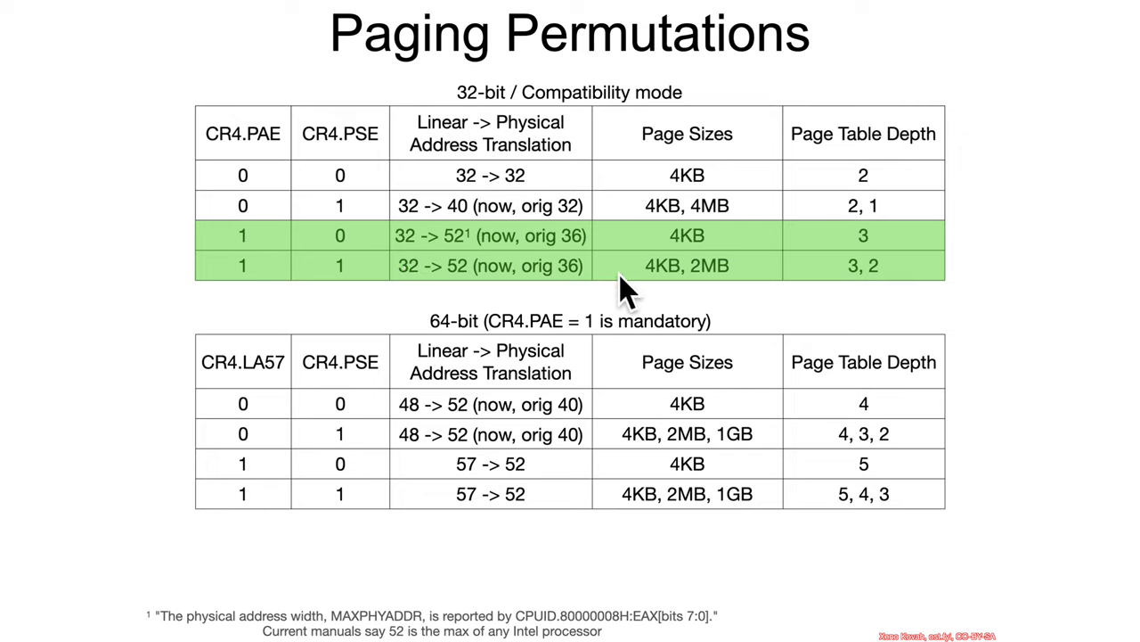
{"action": "mouse_move", "coordinate": [615, 271]}
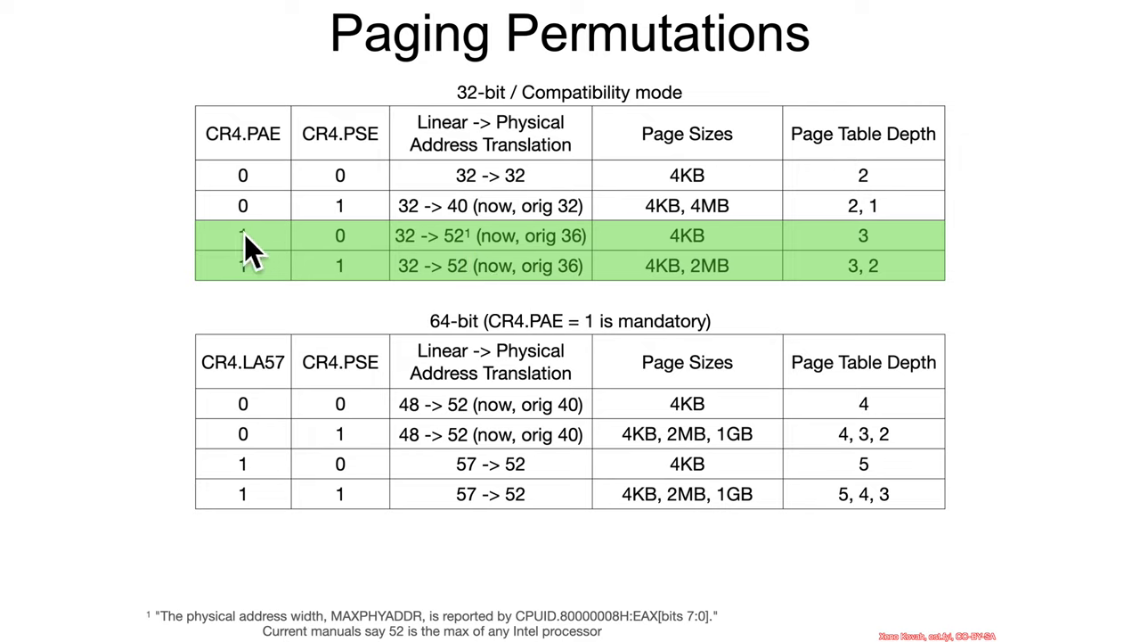
{"action": "mouse_move", "coordinate": [295, 169]}
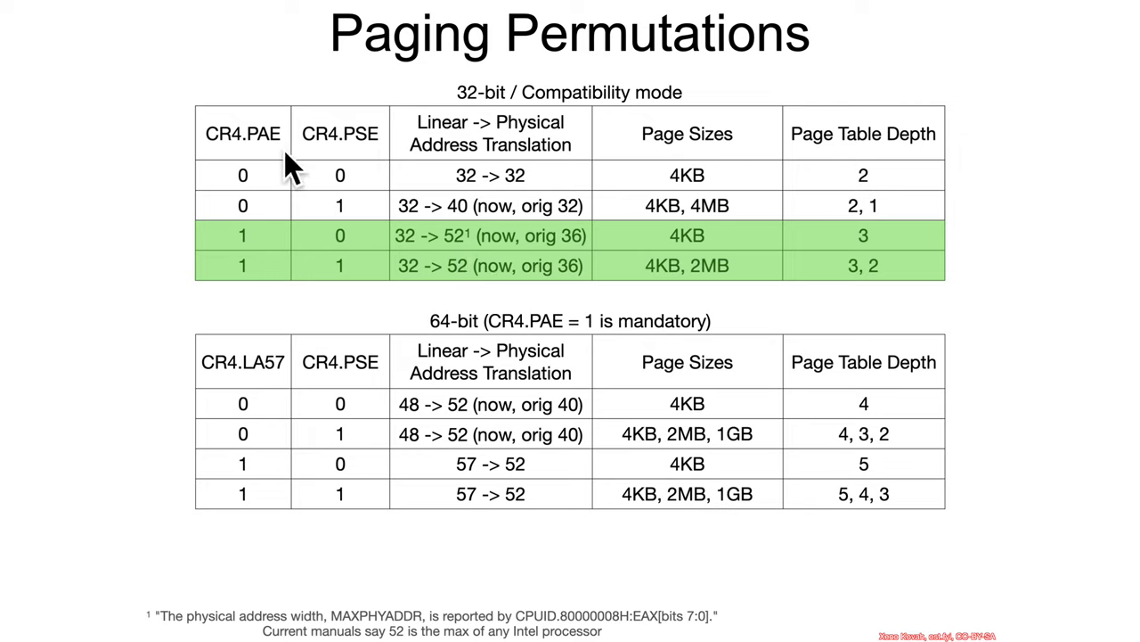
{"action": "mouse_move", "coordinate": [628, 312]}
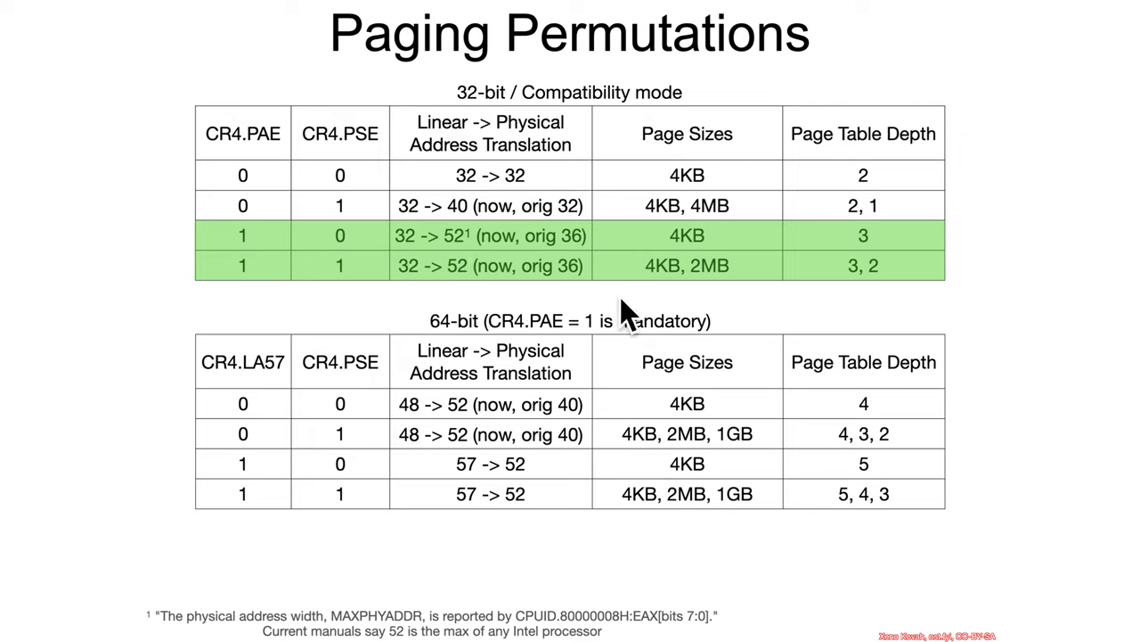
{"action": "mouse_move", "coordinate": [596, 306]}
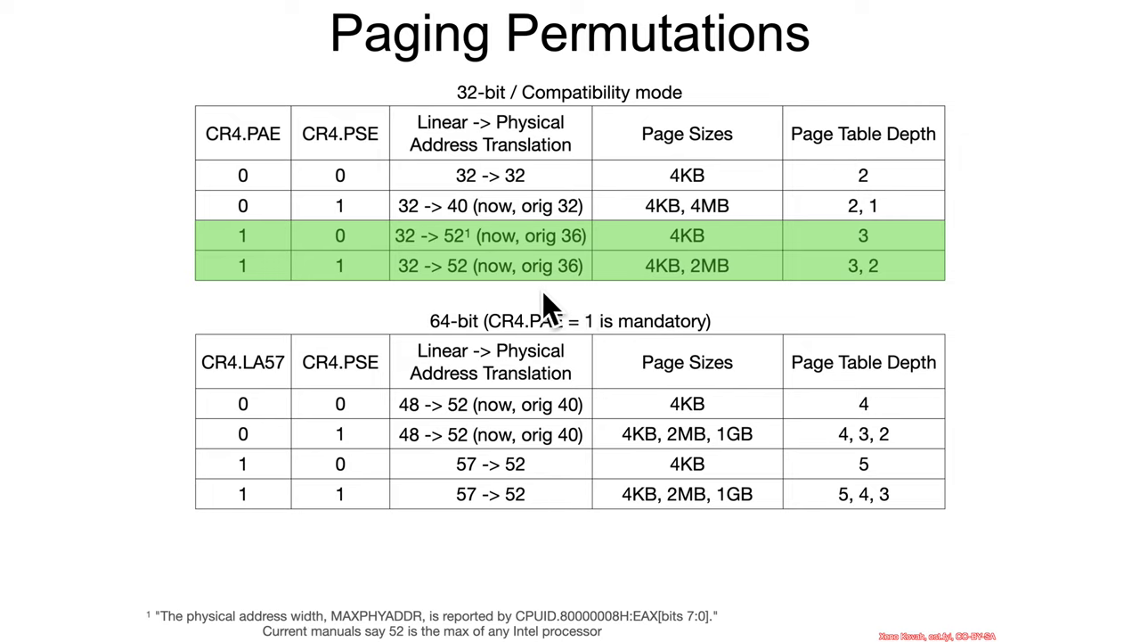
{"action": "mouse_move", "coordinate": [471, 229]}
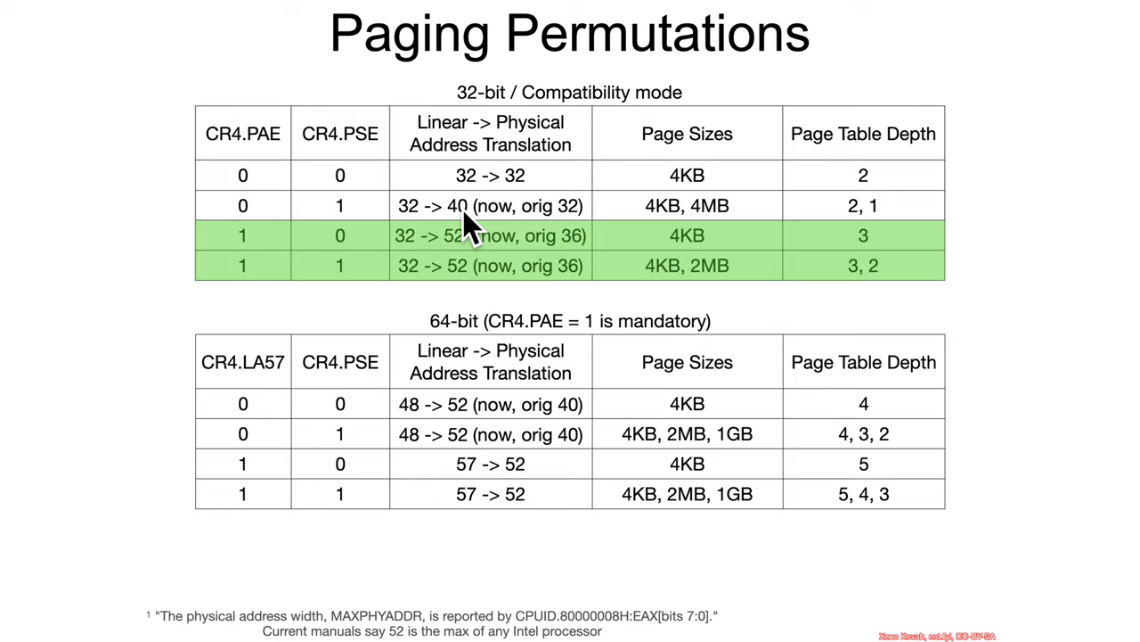
{"action": "mouse_move", "coordinate": [508, 199]}
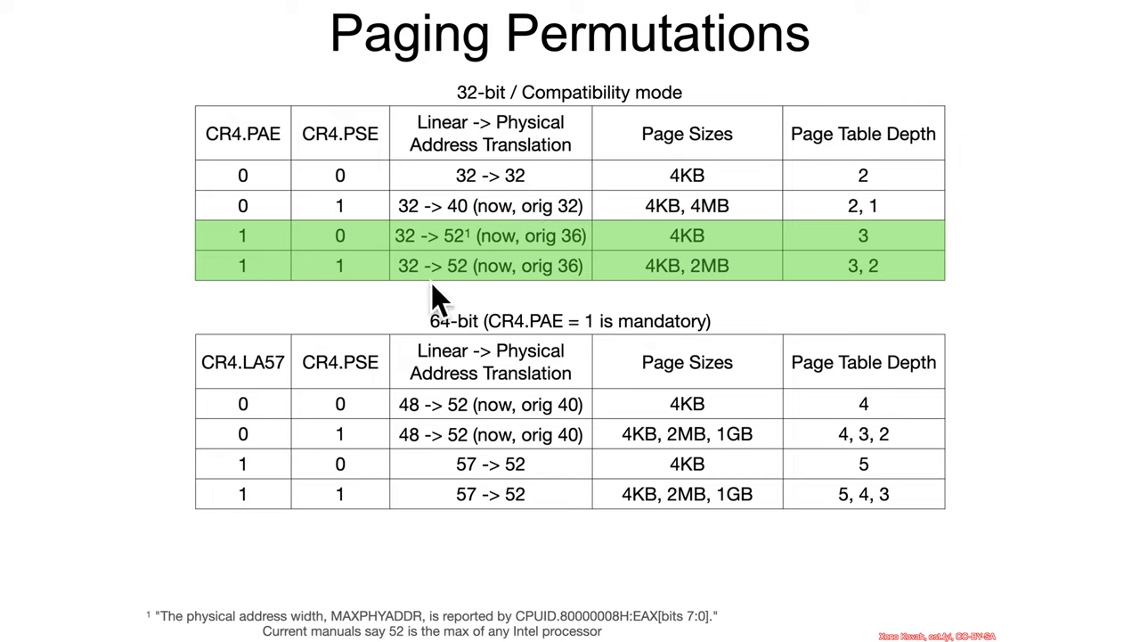
{"action": "mouse_move", "coordinate": [496, 352]}
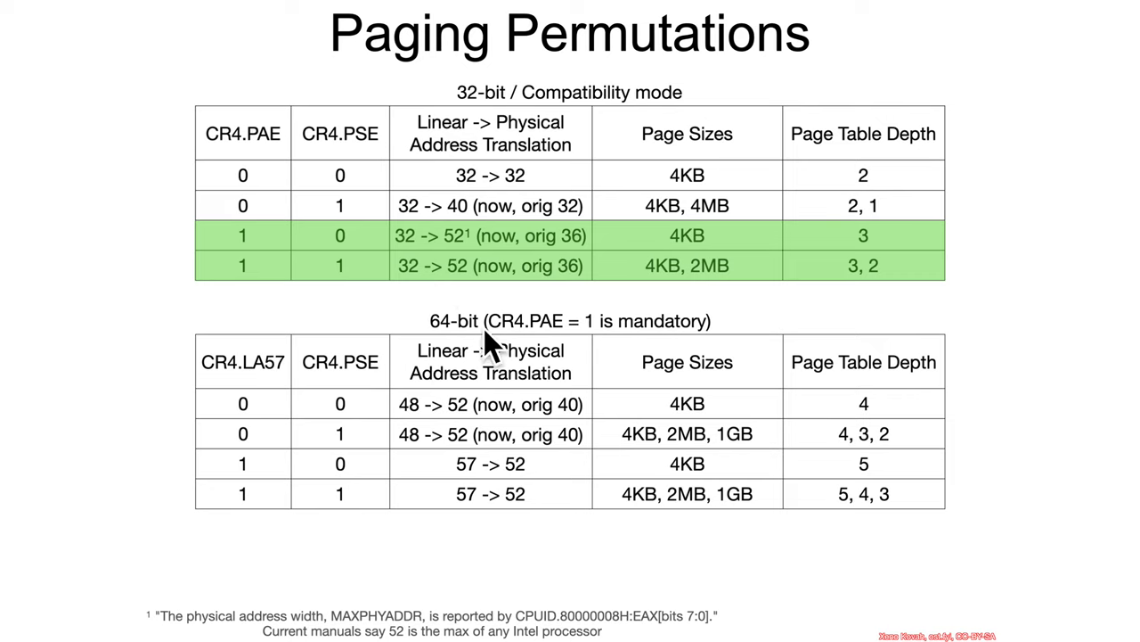
{"action": "mouse_move", "coordinate": [419, 312]}
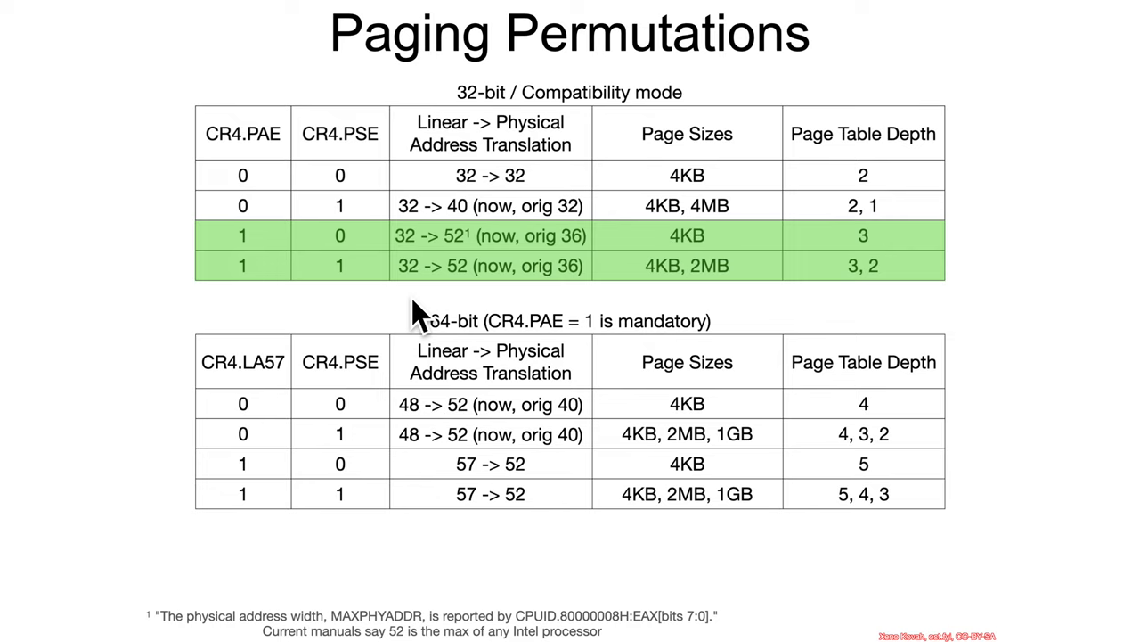
{"action": "mouse_move", "coordinate": [461, 472]}
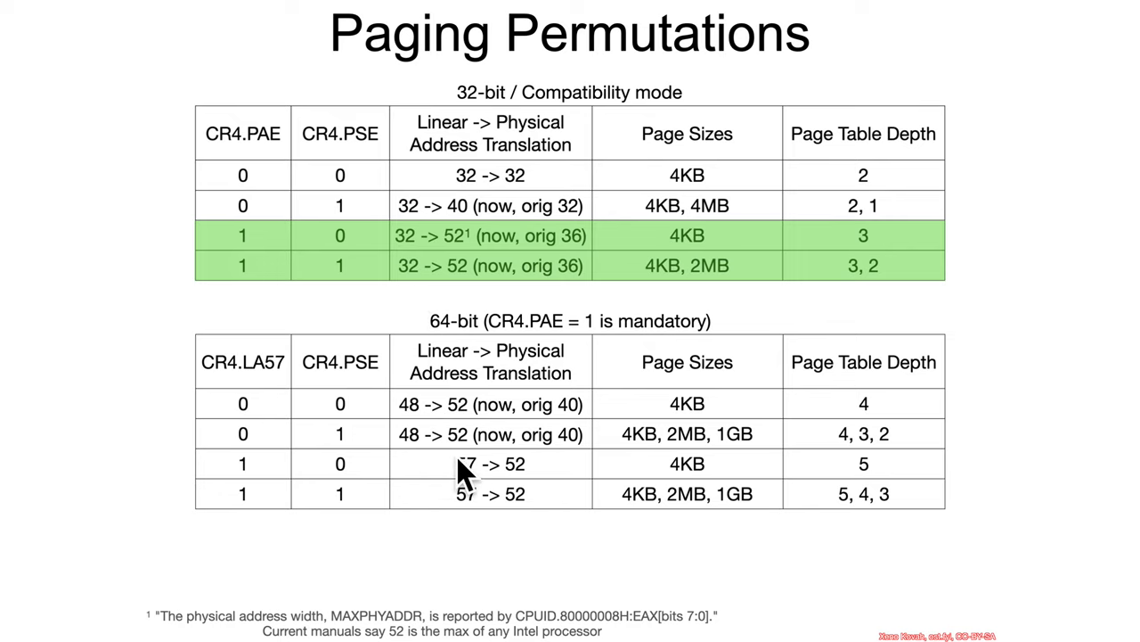
{"action": "mouse_move", "coordinate": [424, 335]}
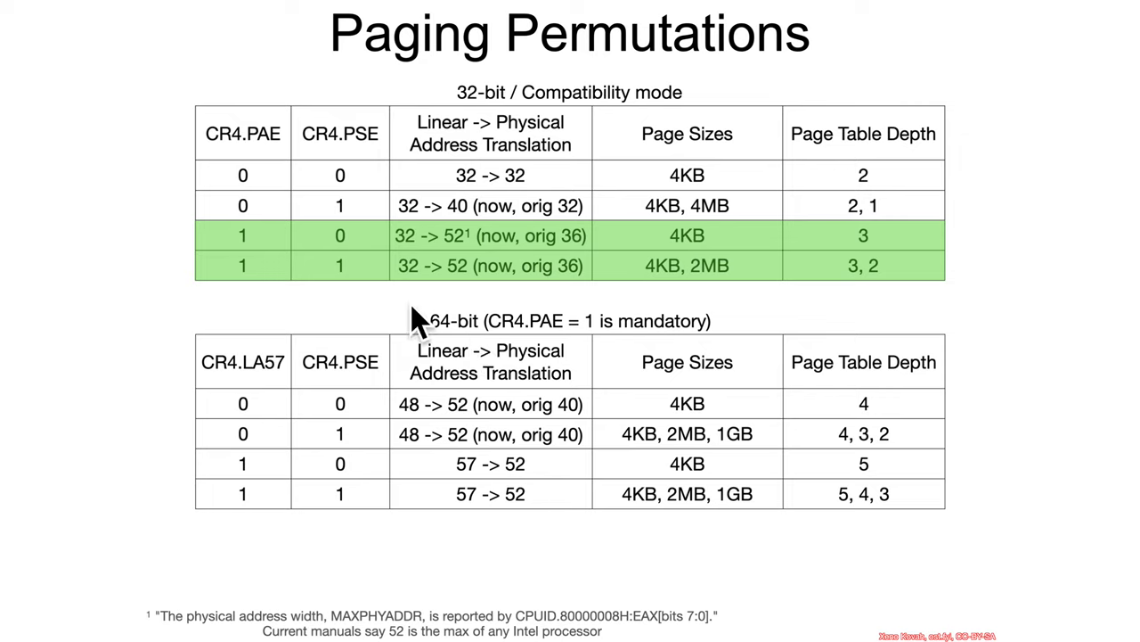
{"action": "mouse_move", "coordinate": [585, 318]}
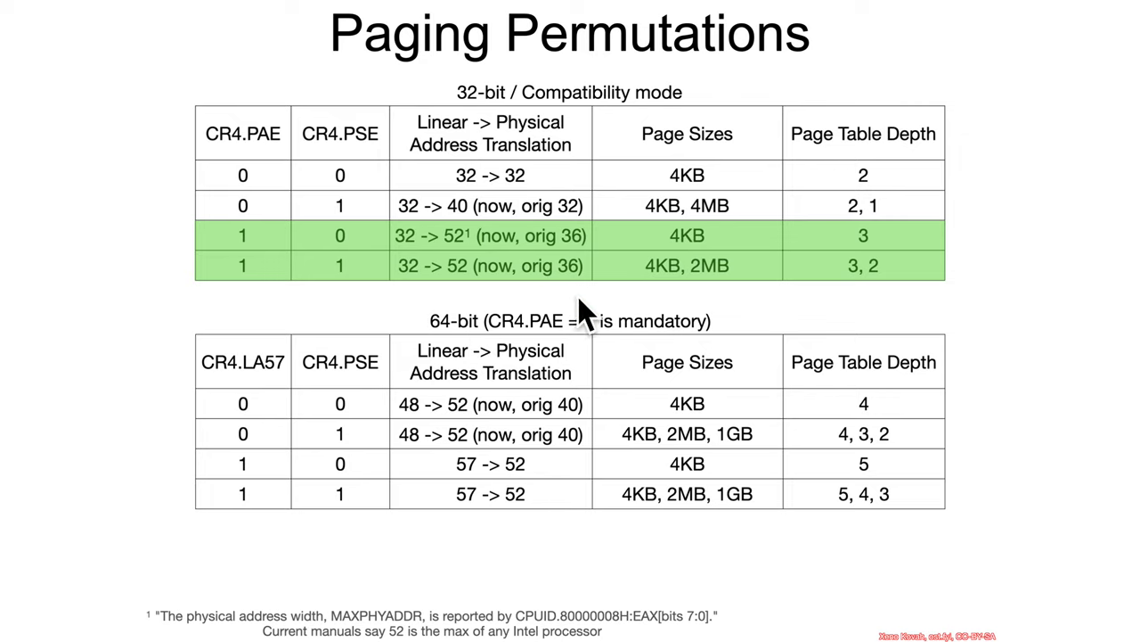
{"action": "mouse_move", "coordinate": [396, 330]}
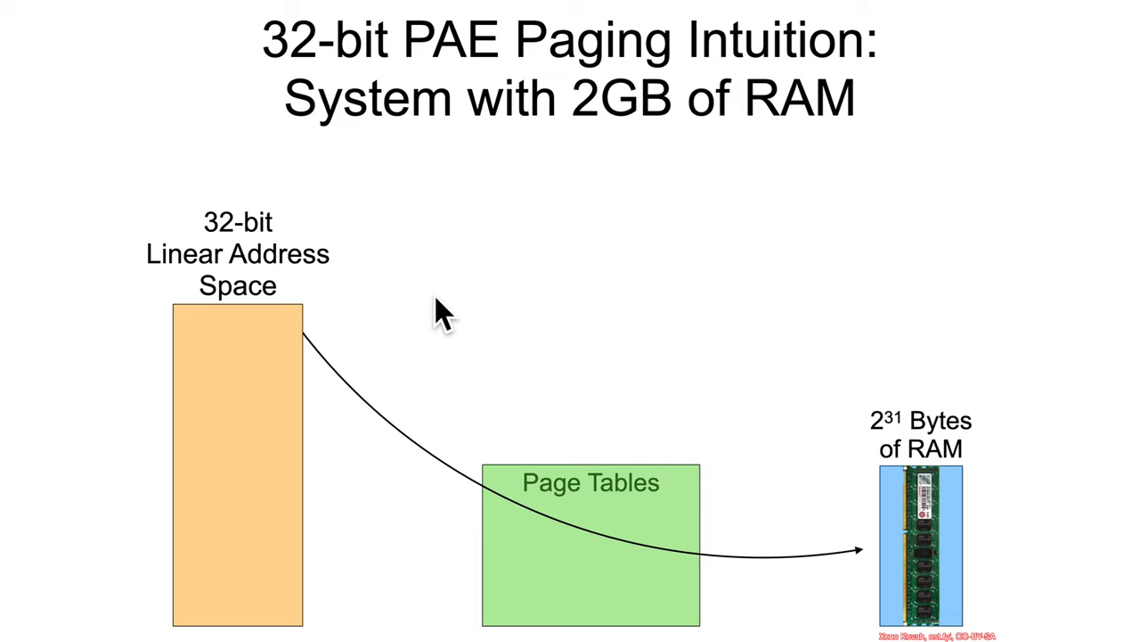
{"action": "mouse_move", "coordinate": [598, 549]}
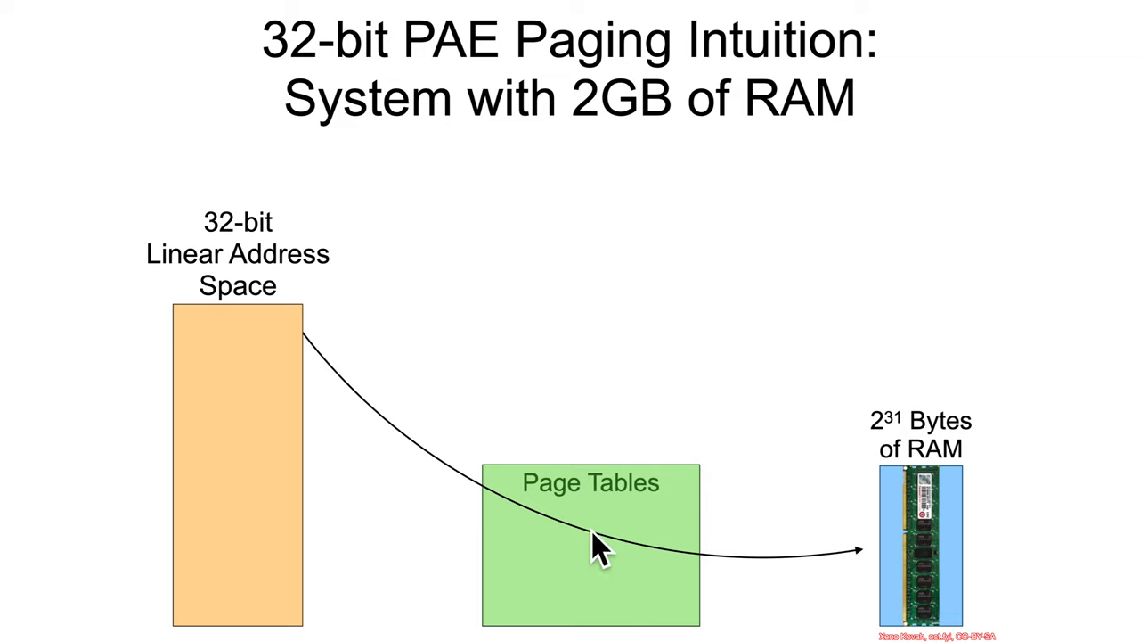
{"action": "mouse_move", "coordinate": [887, 562]}
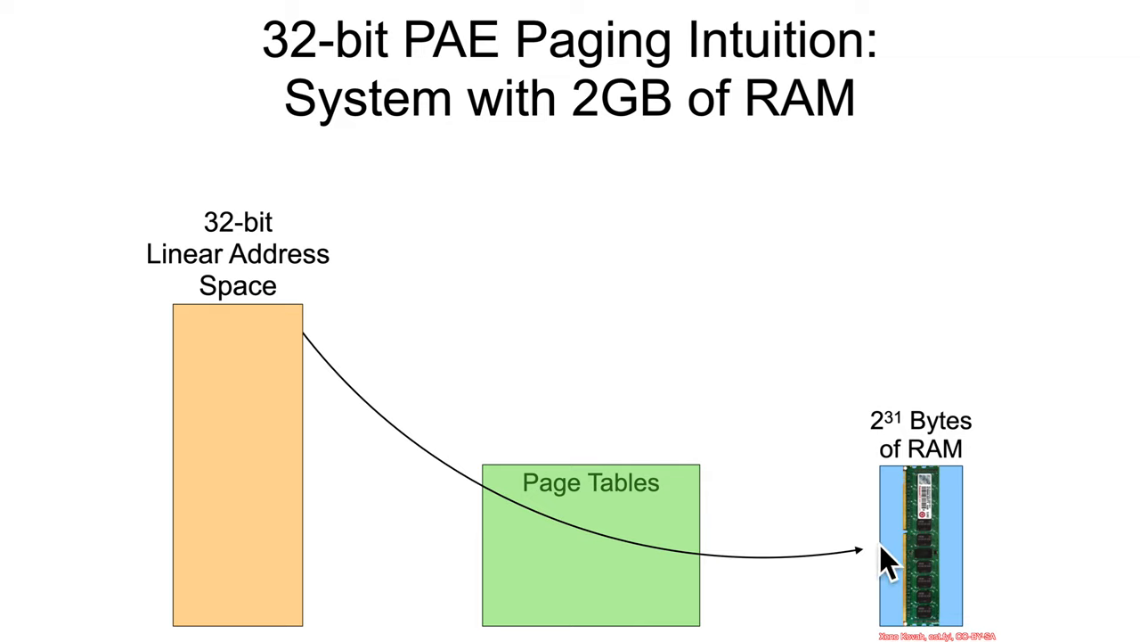
{"action": "mouse_move", "coordinate": [531, 317]}
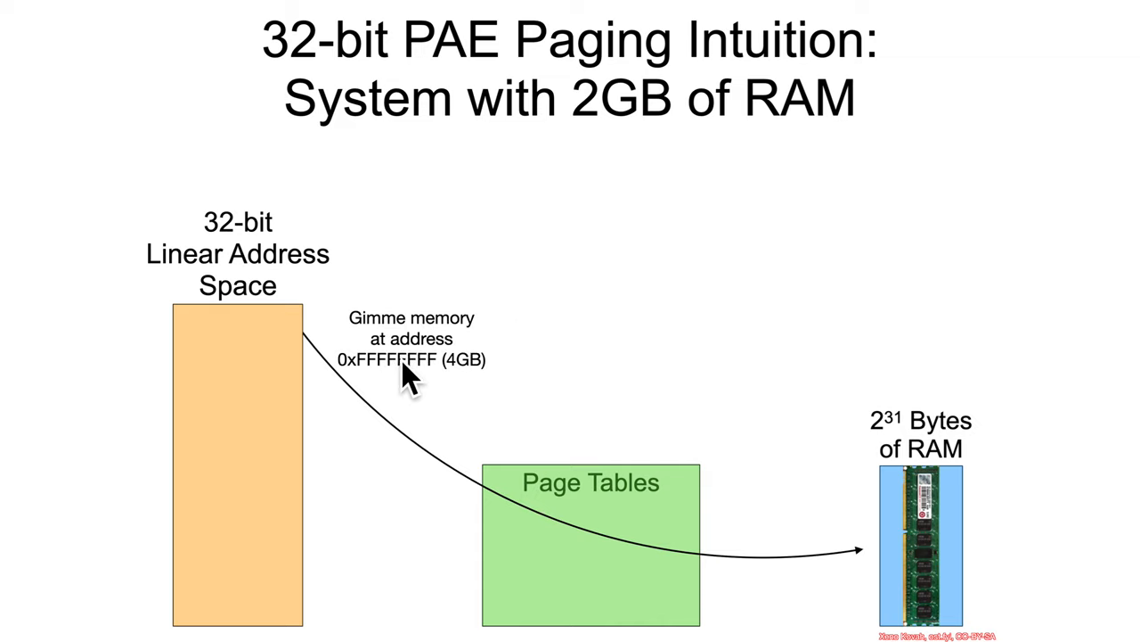
{"action": "mouse_move", "coordinate": [377, 395]}
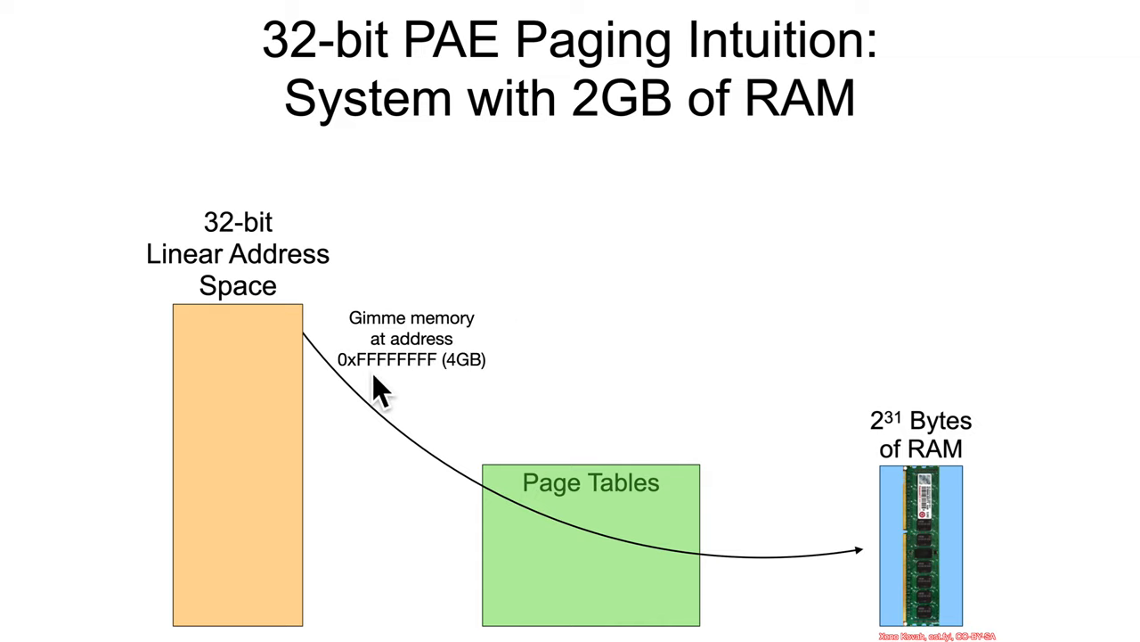
{"action": "mouse_move", "coordinate": [406, 396]}
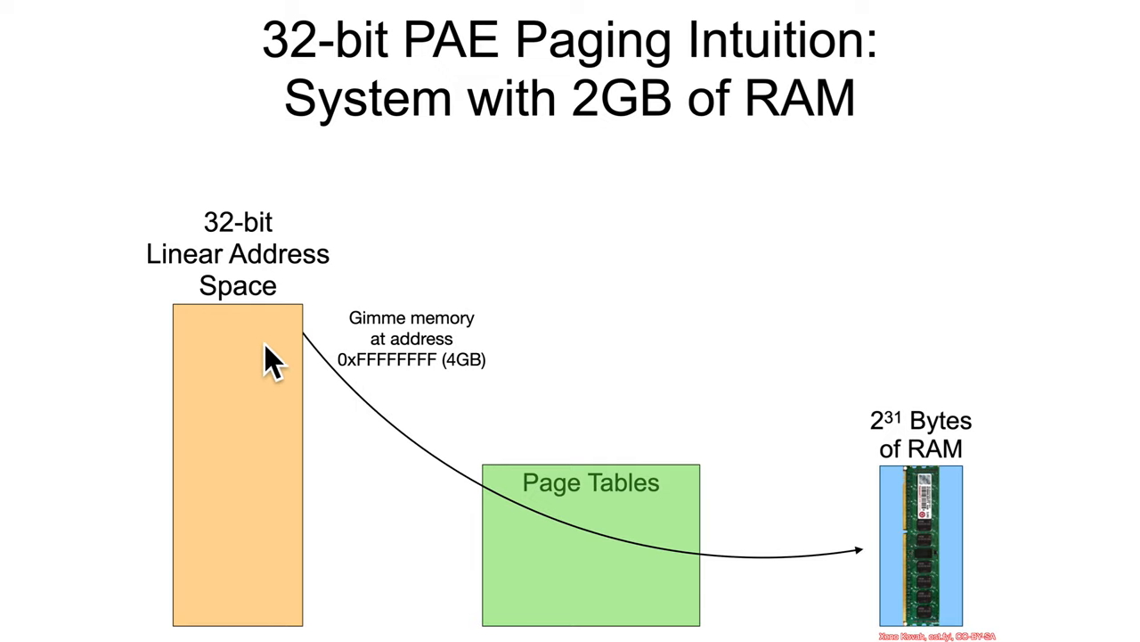
{"action": "mouse_move", "coordinate": [502, 396]}
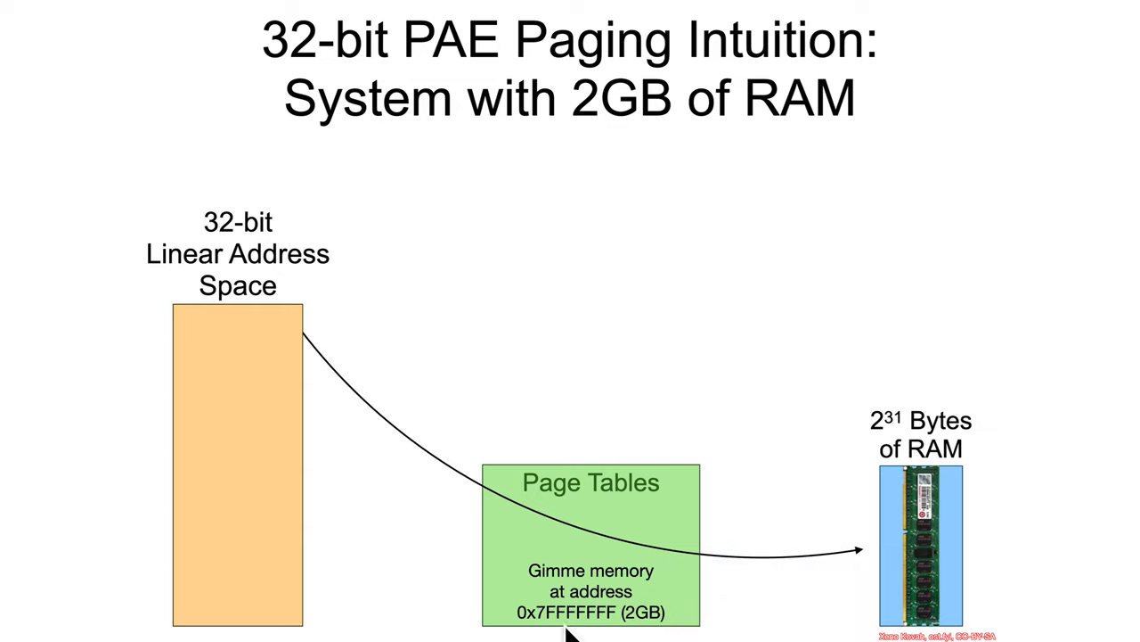
{"action": "mouse_move", "coordinate": [927, 597]}
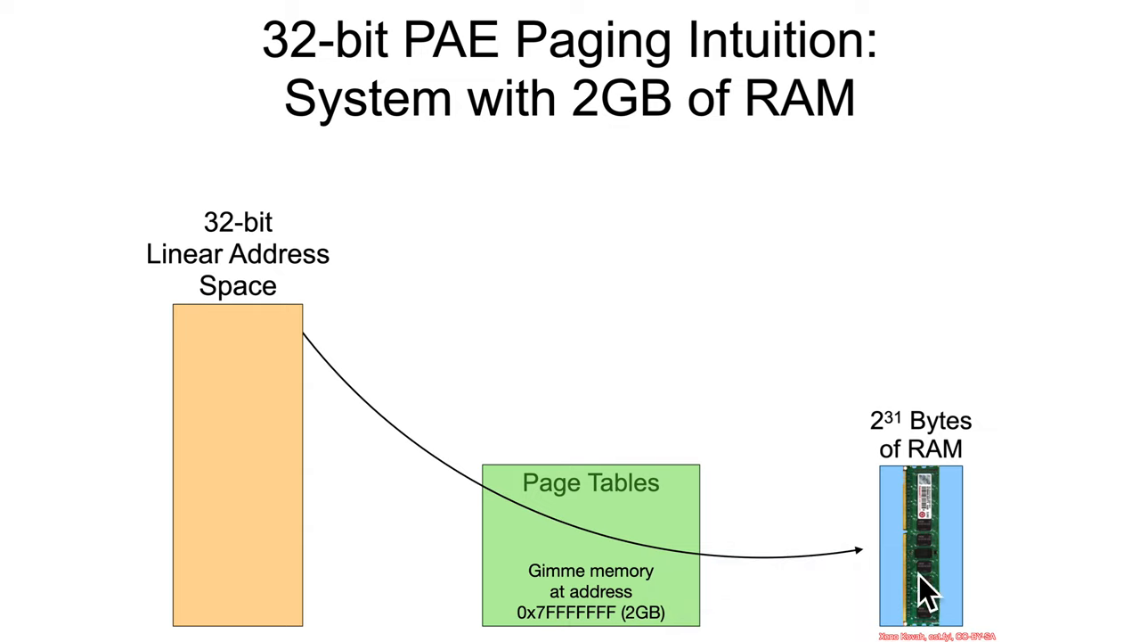
{"action": "mouse_move", "coordinate": [816, 602]}
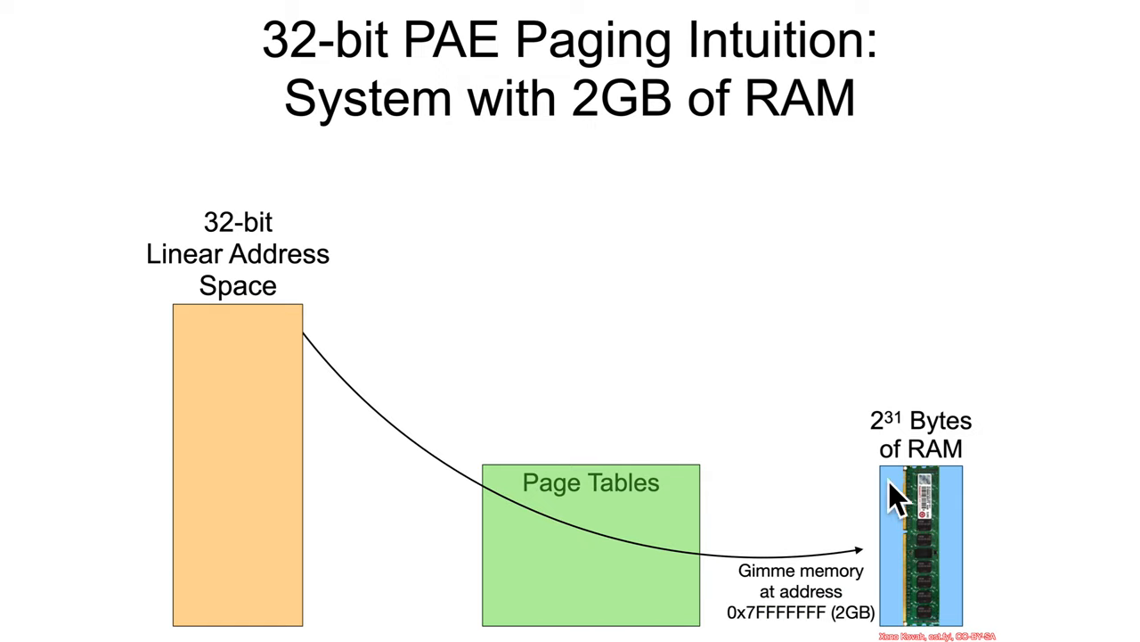
{"action": "mouse_move", "coordinate": [842, 508]}
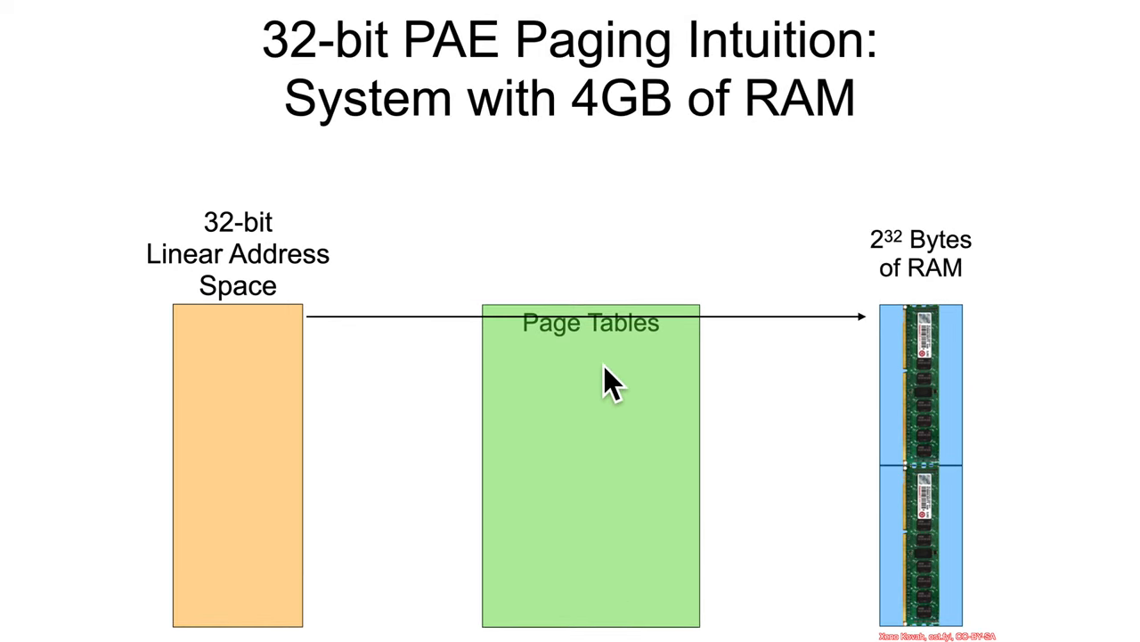
{"action": "mouse_move", "coordinate": [613, 549]}
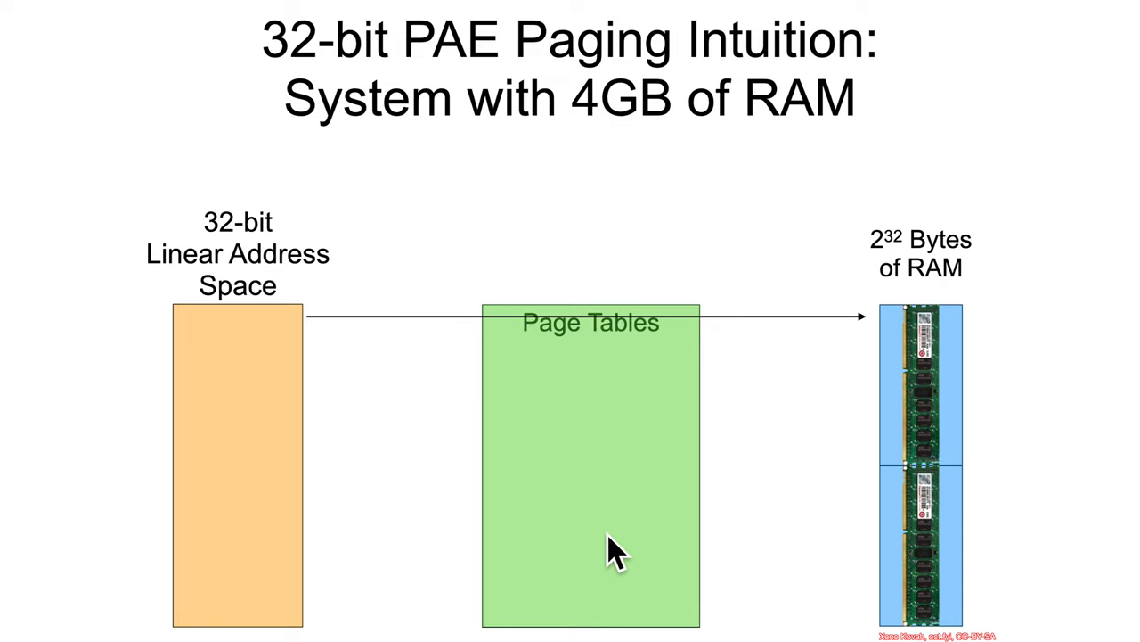
{"action": "mouse_move", "coordinate": [660, 490]}
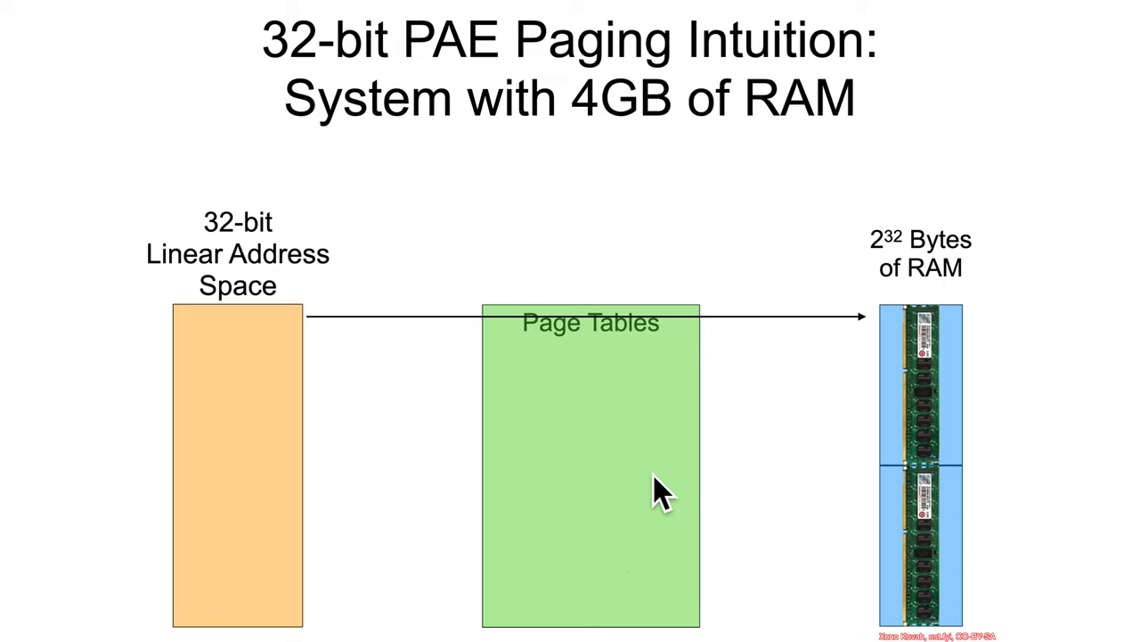
{"action": "mouse_move", "coordinate": [606, 433]}
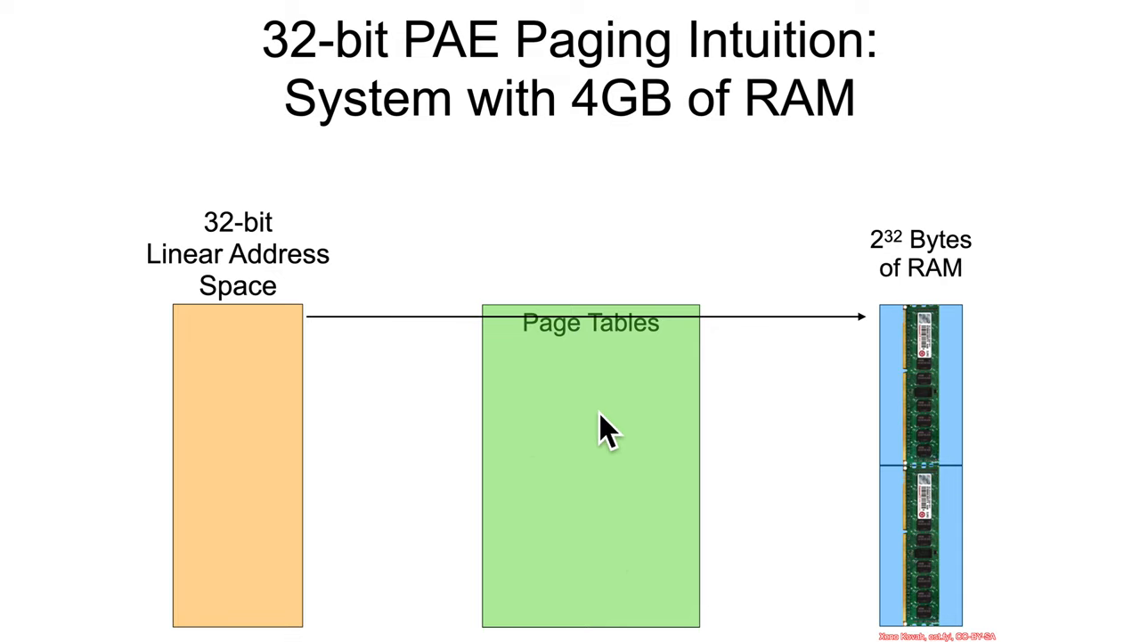
{"action": "mouse_move", "coordinate": [288, 602]}
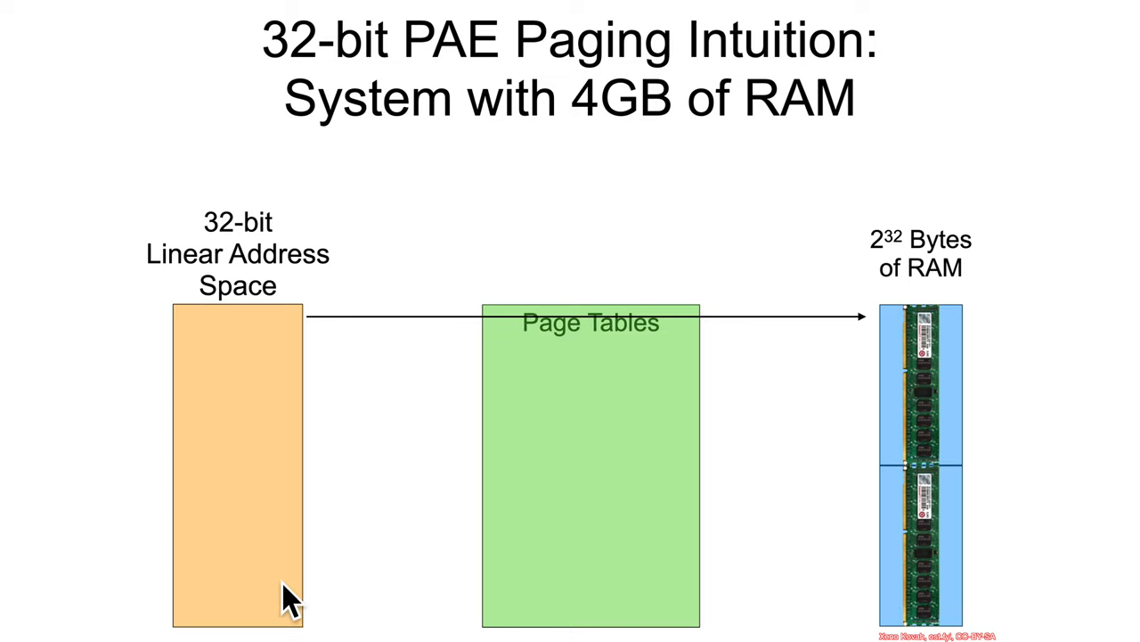
{"action": "mouse_move", "coordinate": [289, 597]}
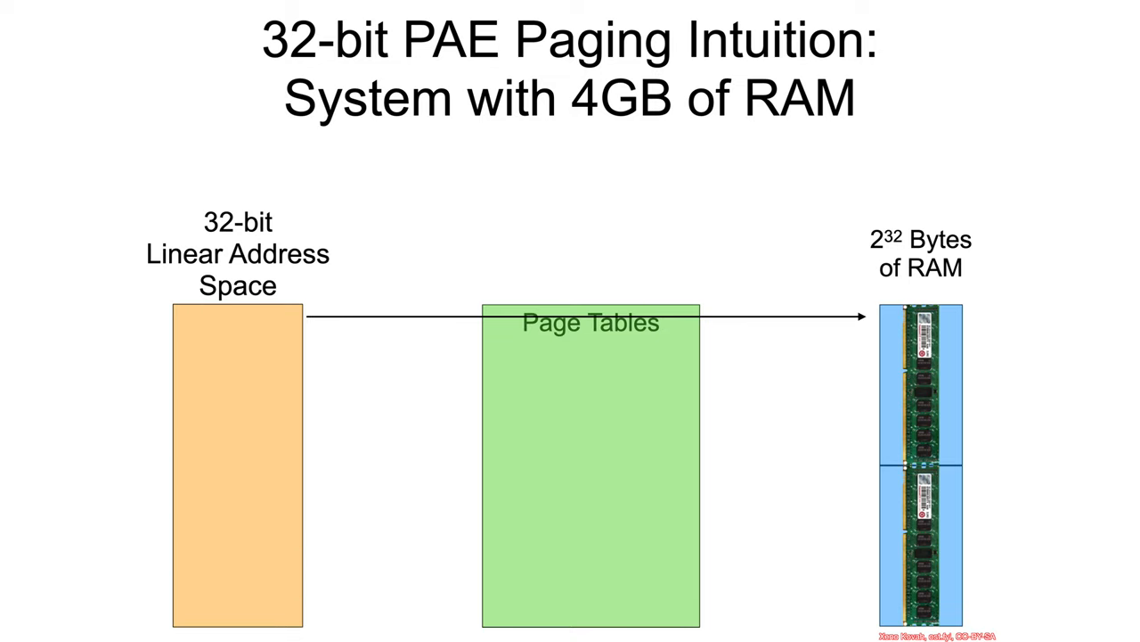
{"action": "mouse_move", "coordinate": [912, 535]}
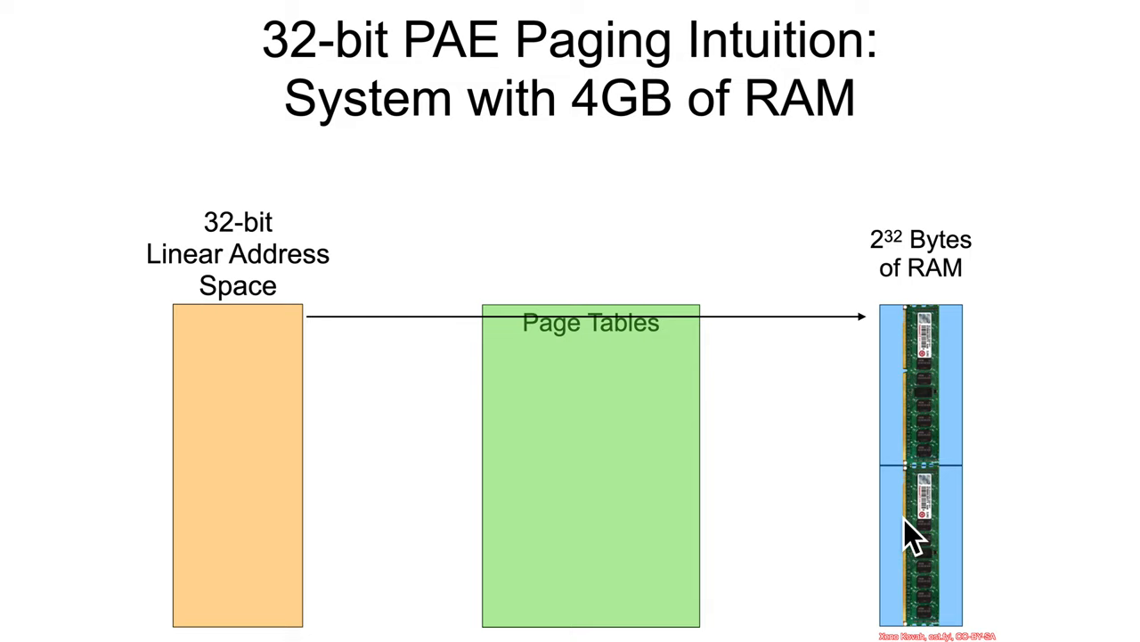
{"action": "mouse_move", "coordinate": [224, 477]}
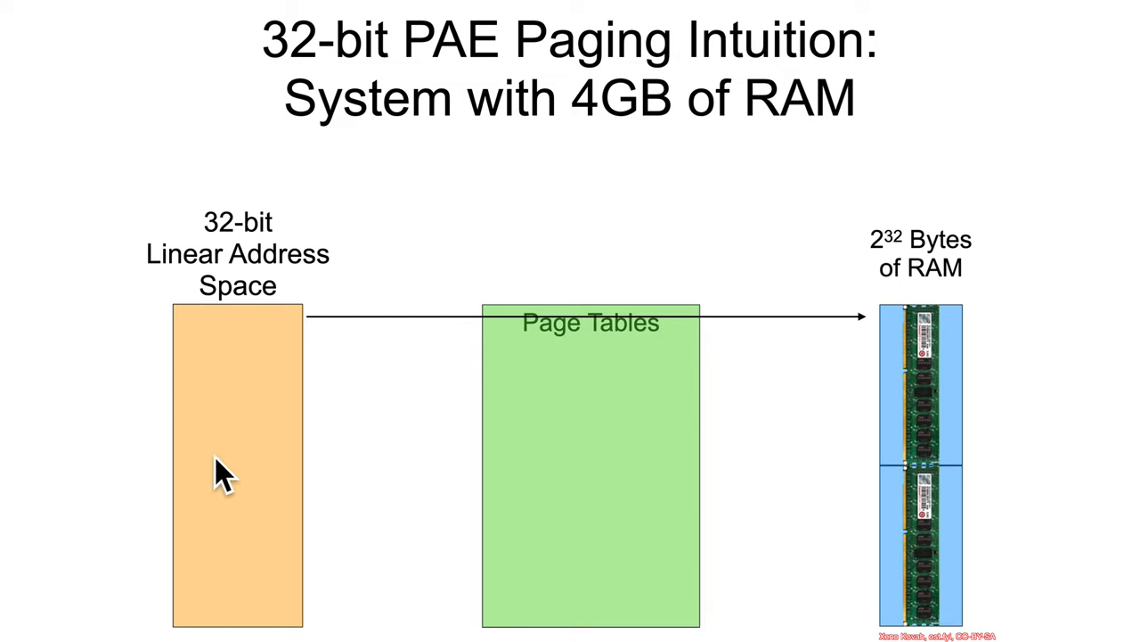
{"action": "mouse_move", "coordinate": [508, 424]}
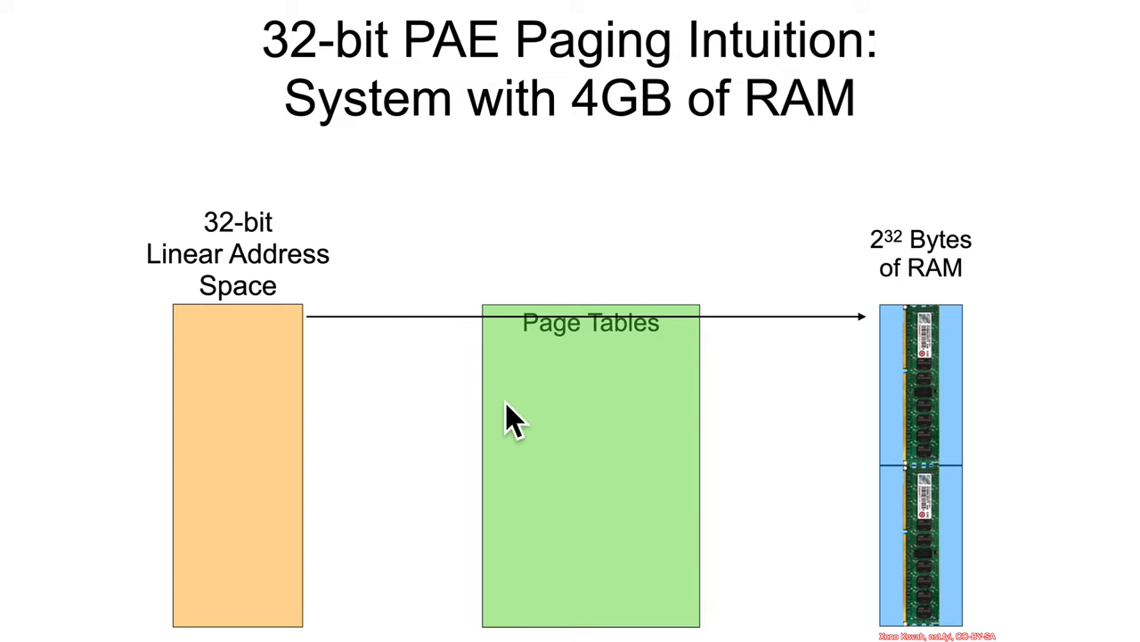
{"action": "mouse_move", "coordinate": [570, 436]}
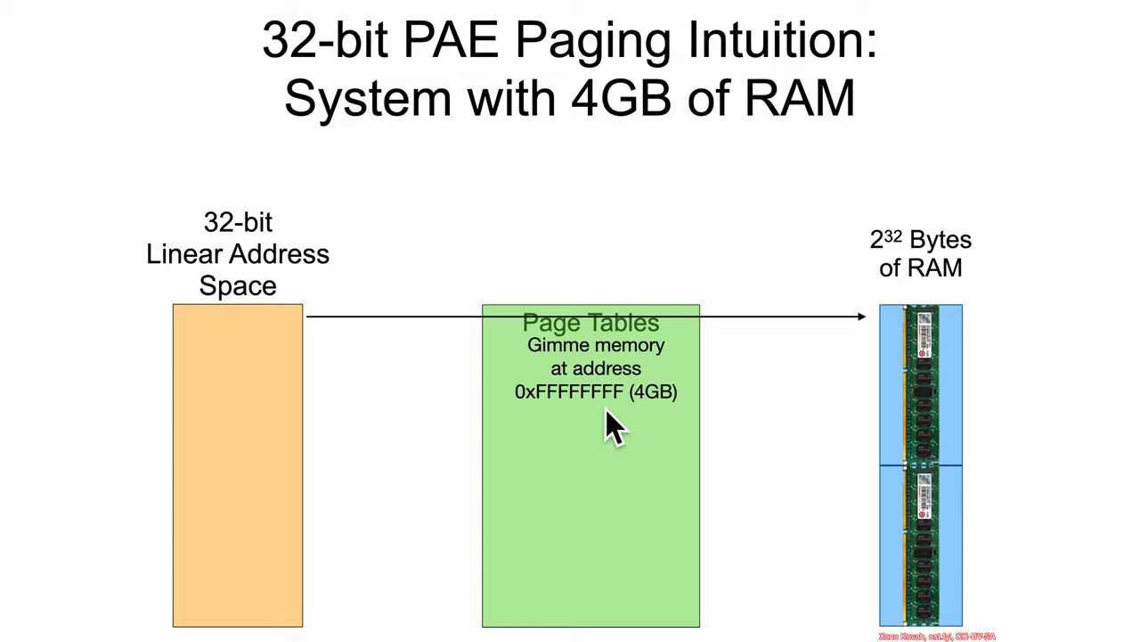
{"action": "mouse_move", "coordinate": [641, 428]}
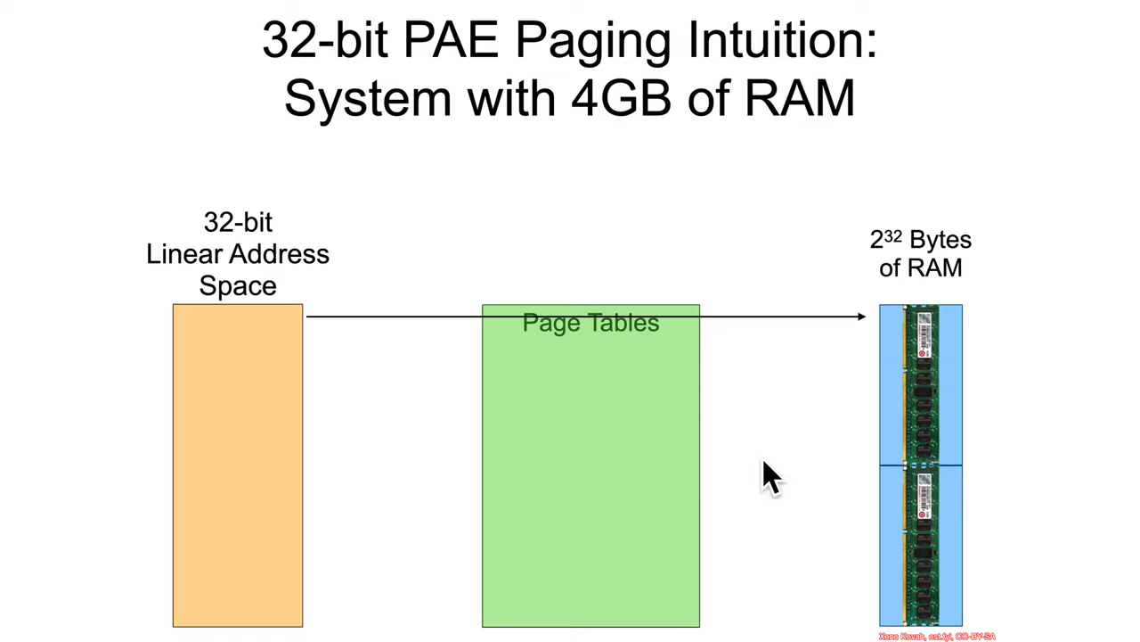
{"action": "mouse_move", "coordinate": [818, 356]}
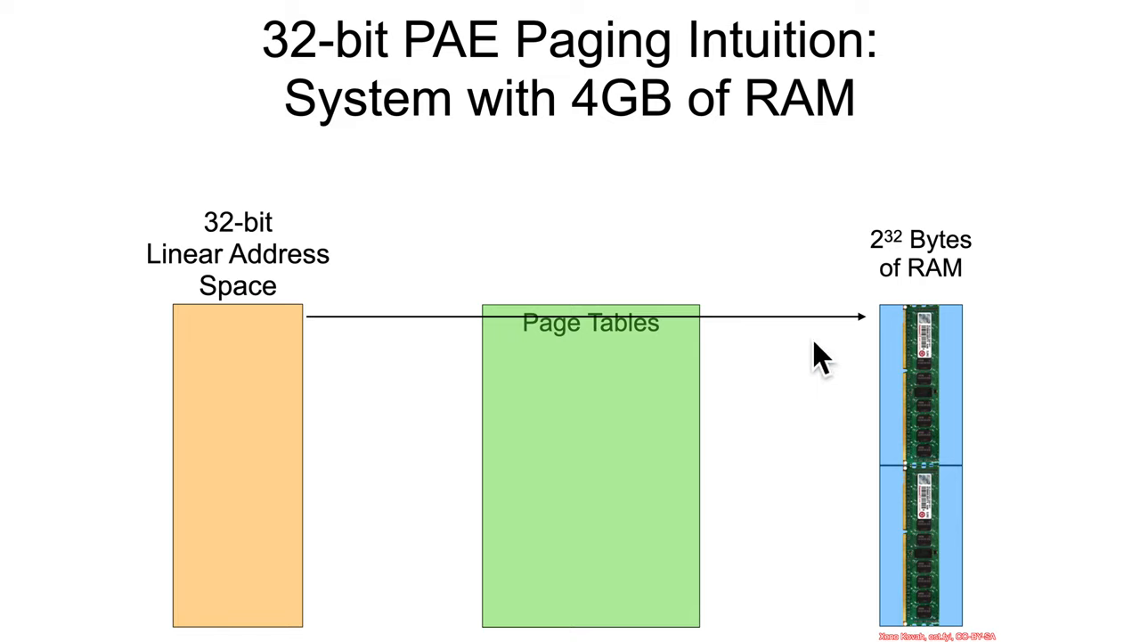
{"action": "mouse_move", "coordinate": [841, 347]}
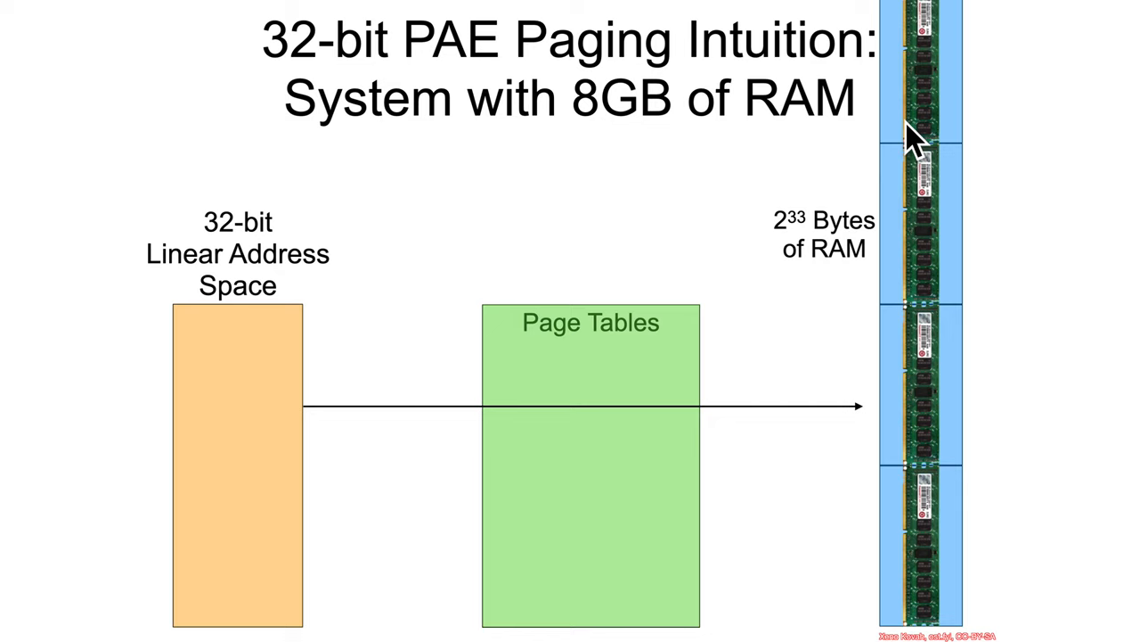
{"action": "mouse_move", "coordinate": [228, 348]}
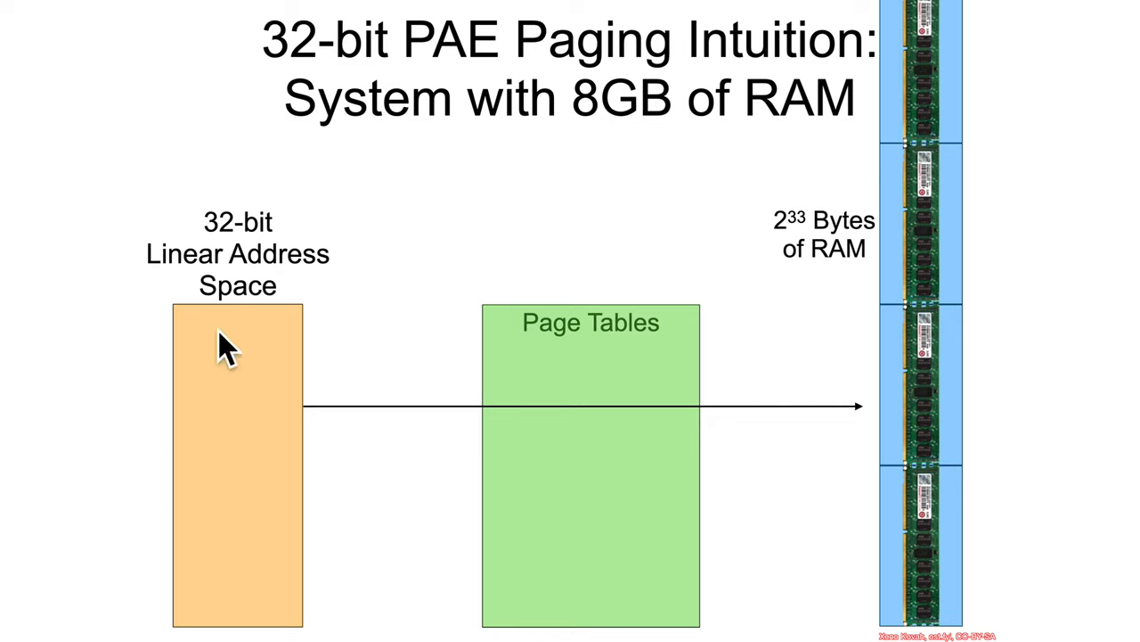
{"action": "mouse_move", "coordinate": [241, 342]}
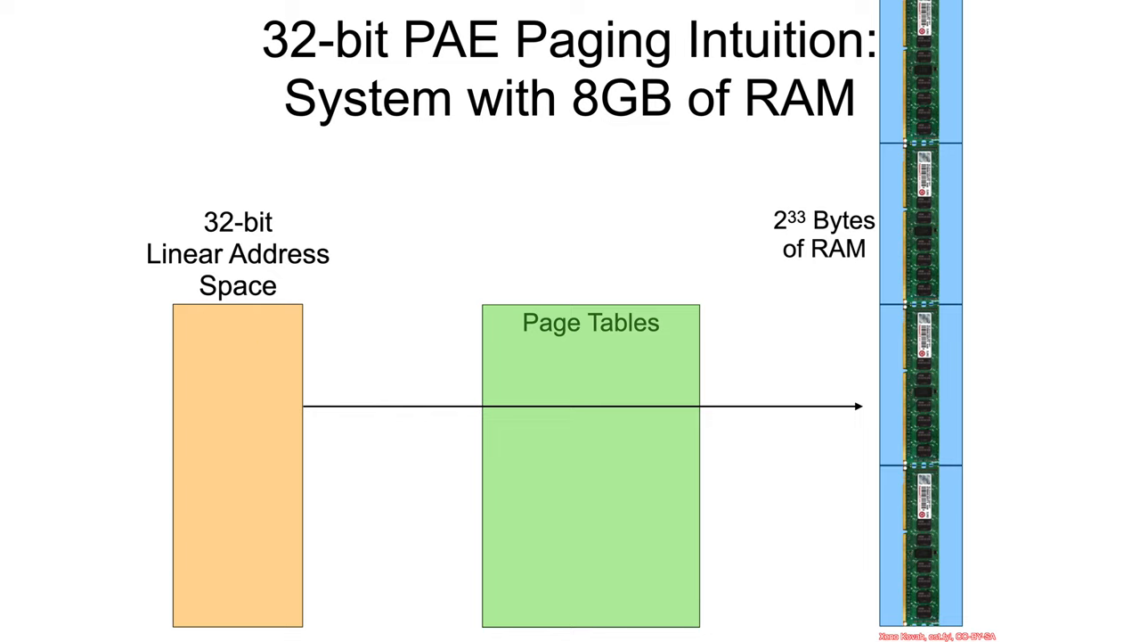
{"action": "mouse_move", "coordinate": [303, 342]}
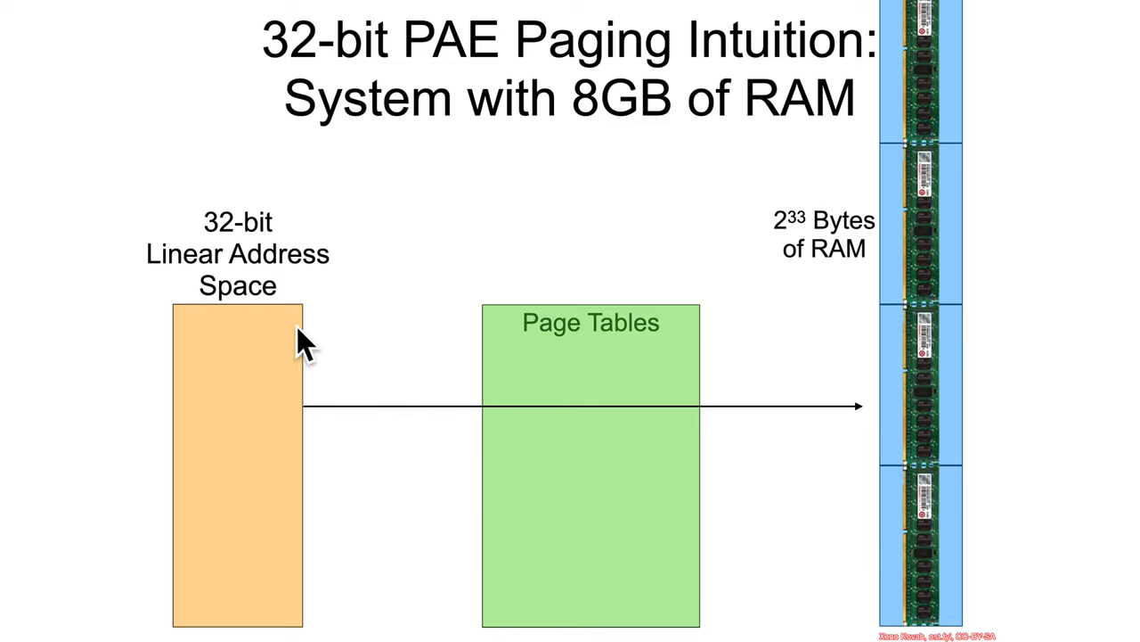
{"action": "mouse_move", "coordinate": [905, 306]}
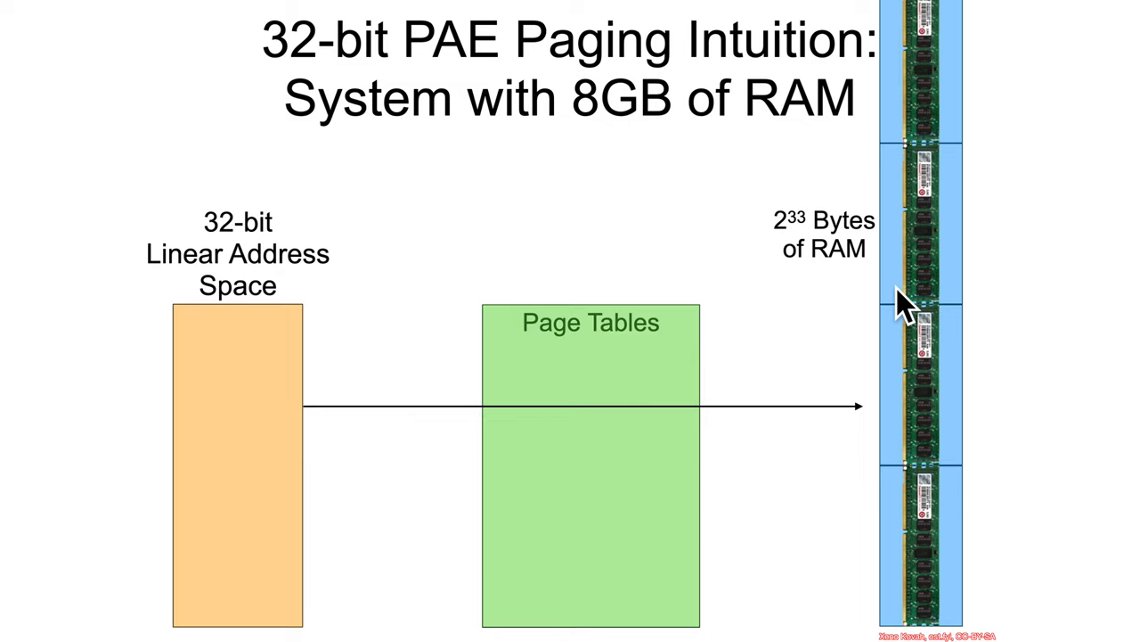
{"action": "mouse_move", "coordinate": [744, 276]}
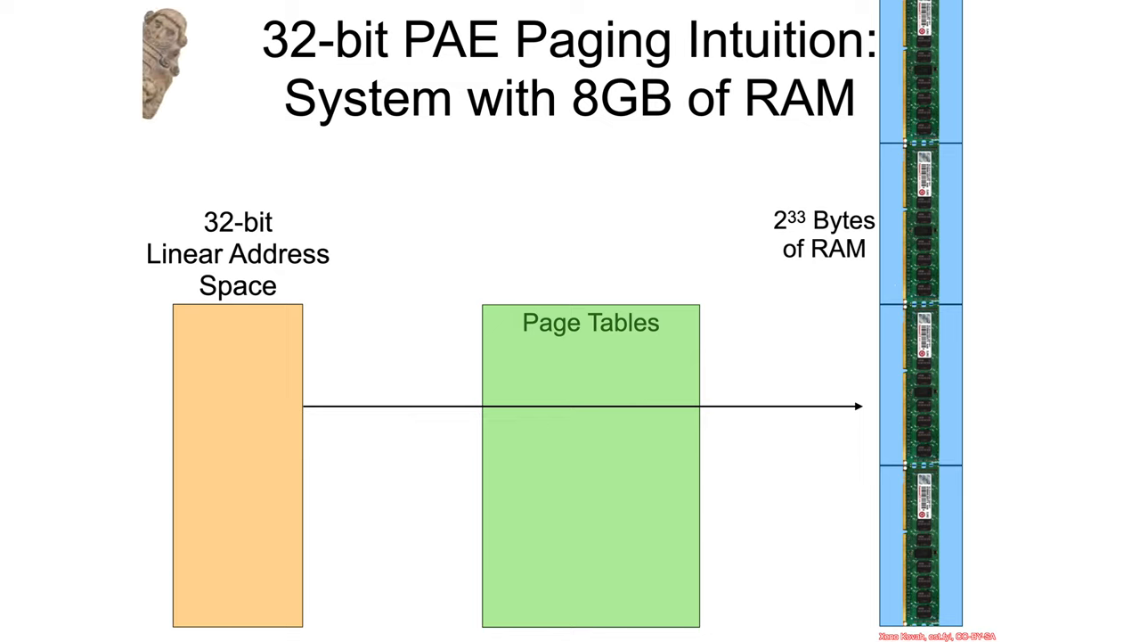
{"action": "mouse_move", "coordinate": [271, 163]}
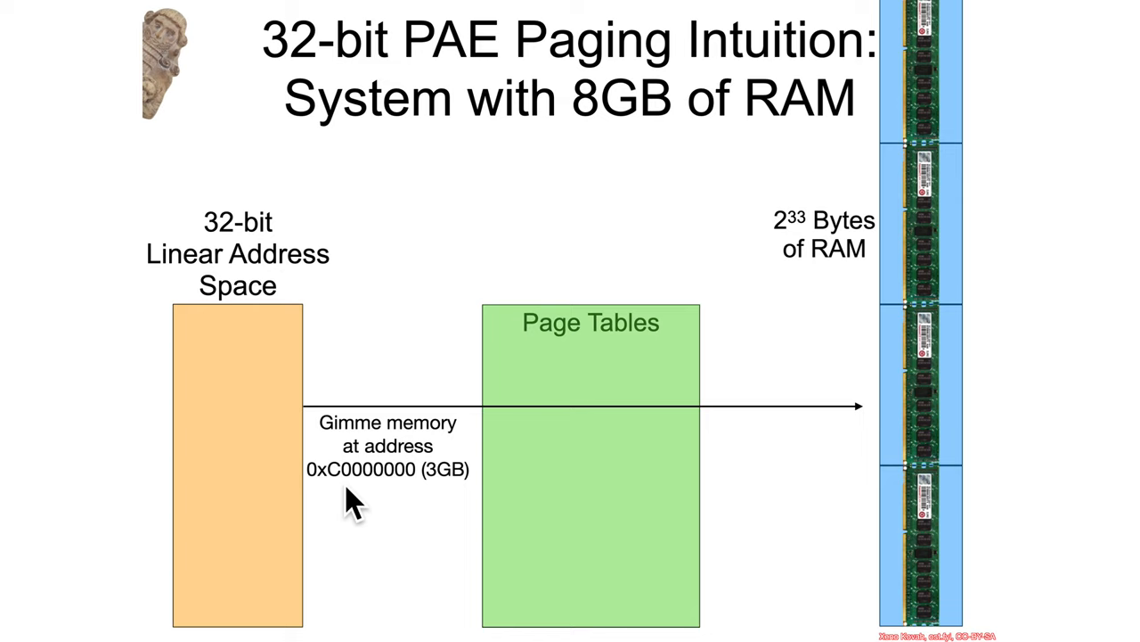
{"action": "mouse_move", "coordinate": [442, 503]}
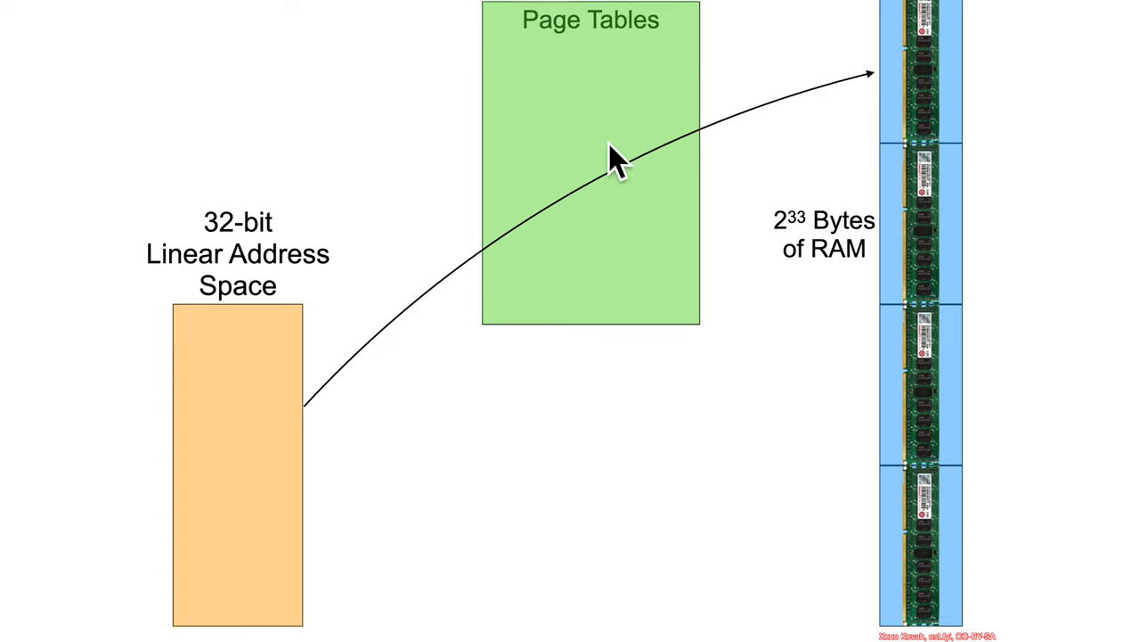
{"action": "mouse_move", "coordinate": [579, 213]}
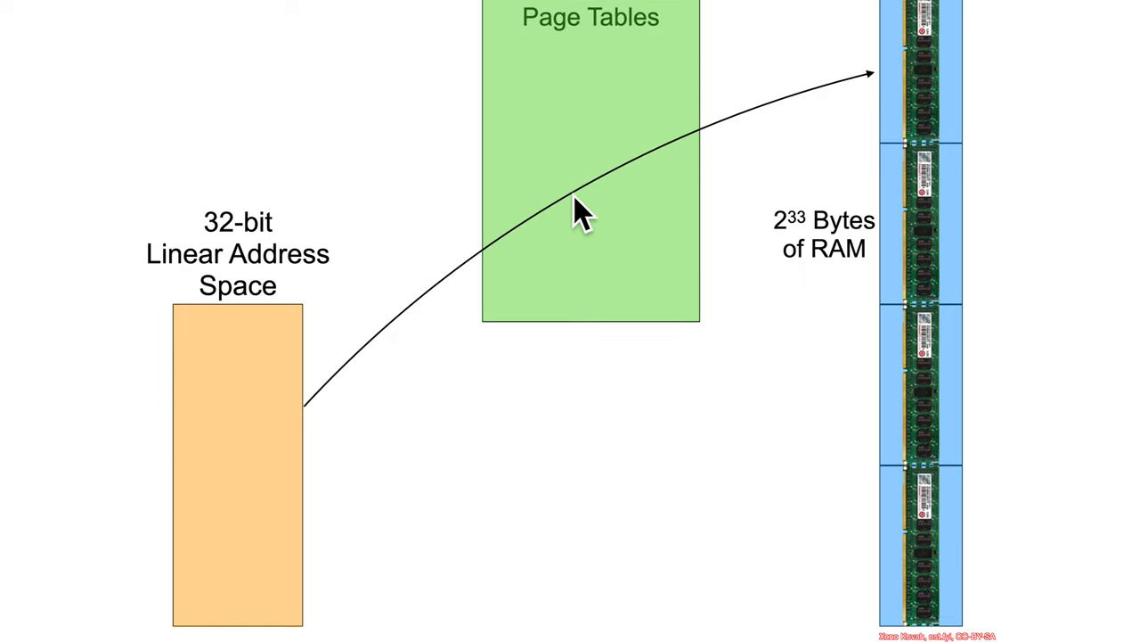
{"action": "mouse_move", "coordinate": [588, 157]}
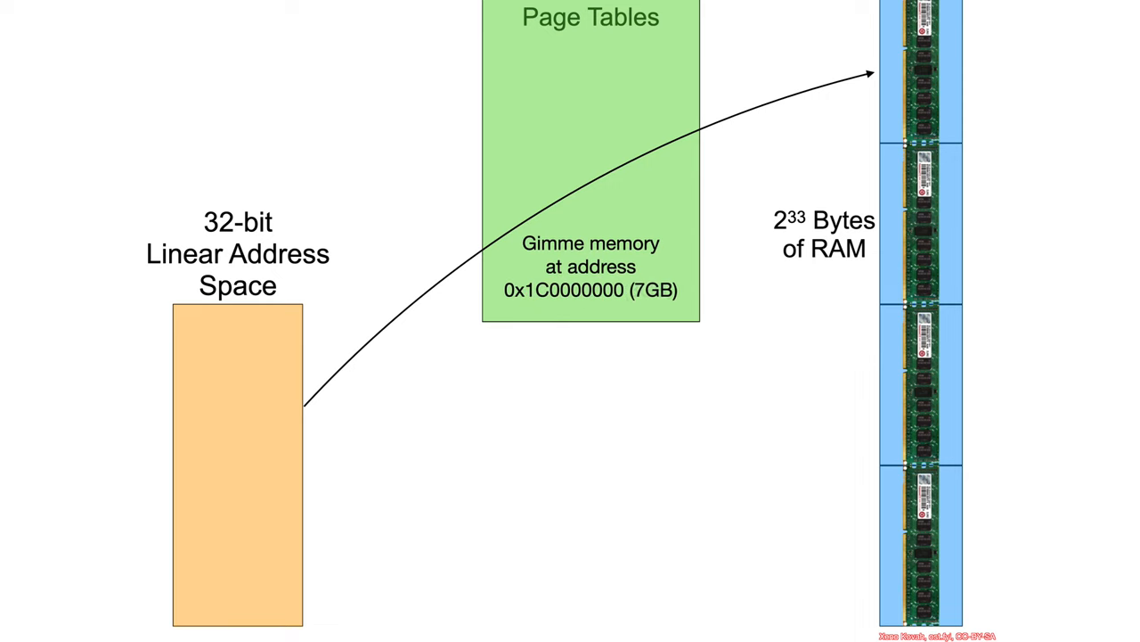
{"action": "mouse_move", "coordinate": [900, 125]}
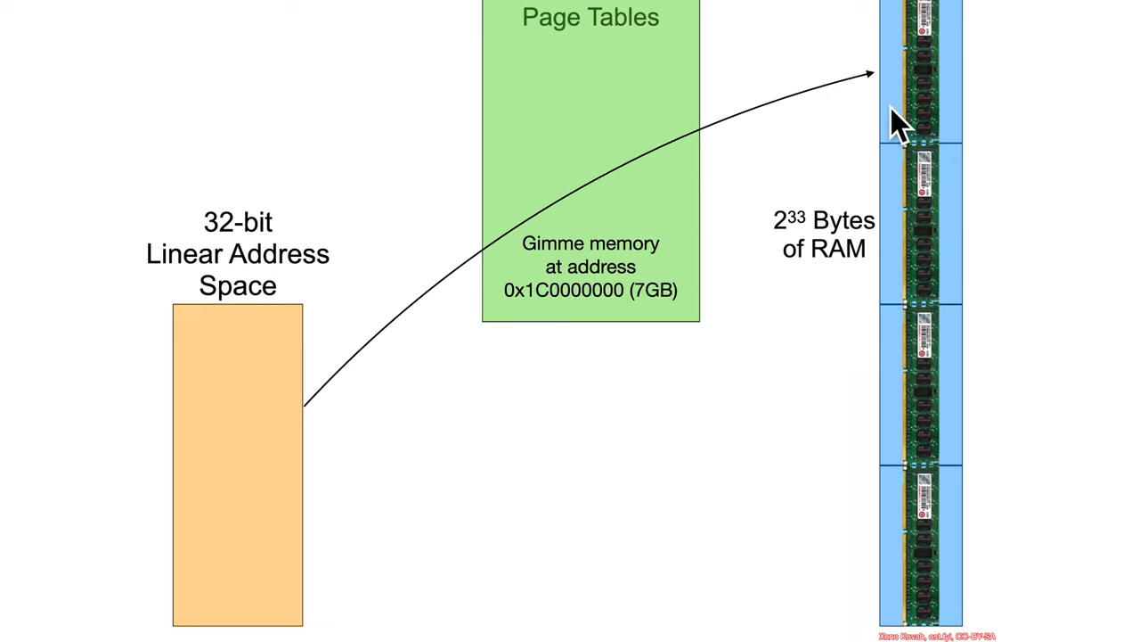
{"action": "mouse_move", "coordinate": [847, 128]}
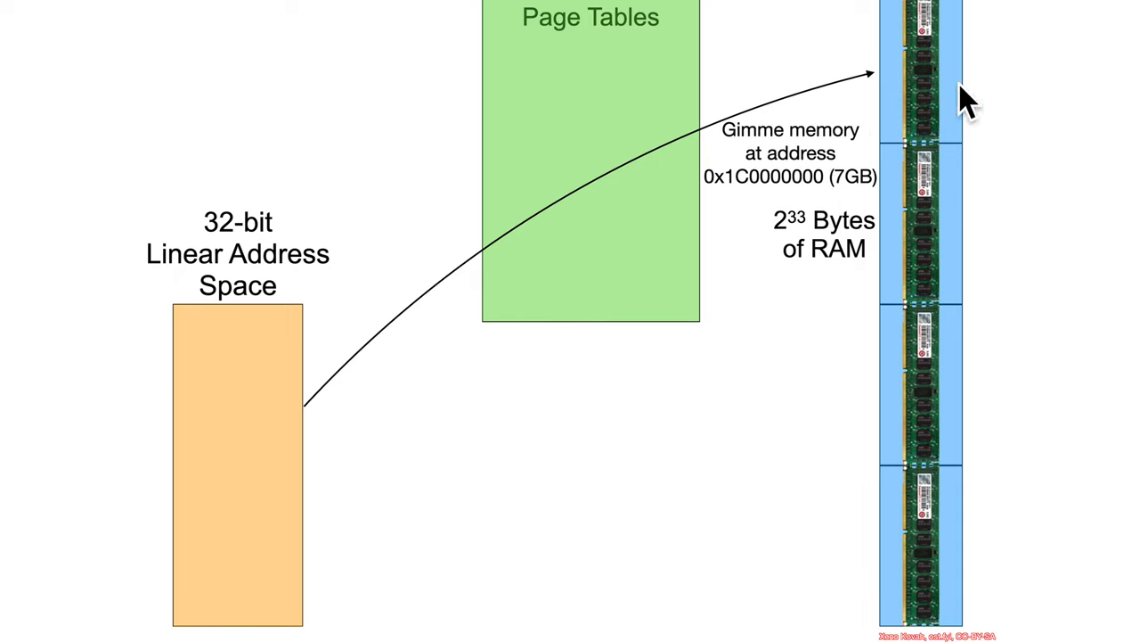
{"action": "mouse_move", "coordinate": [954, 107]}
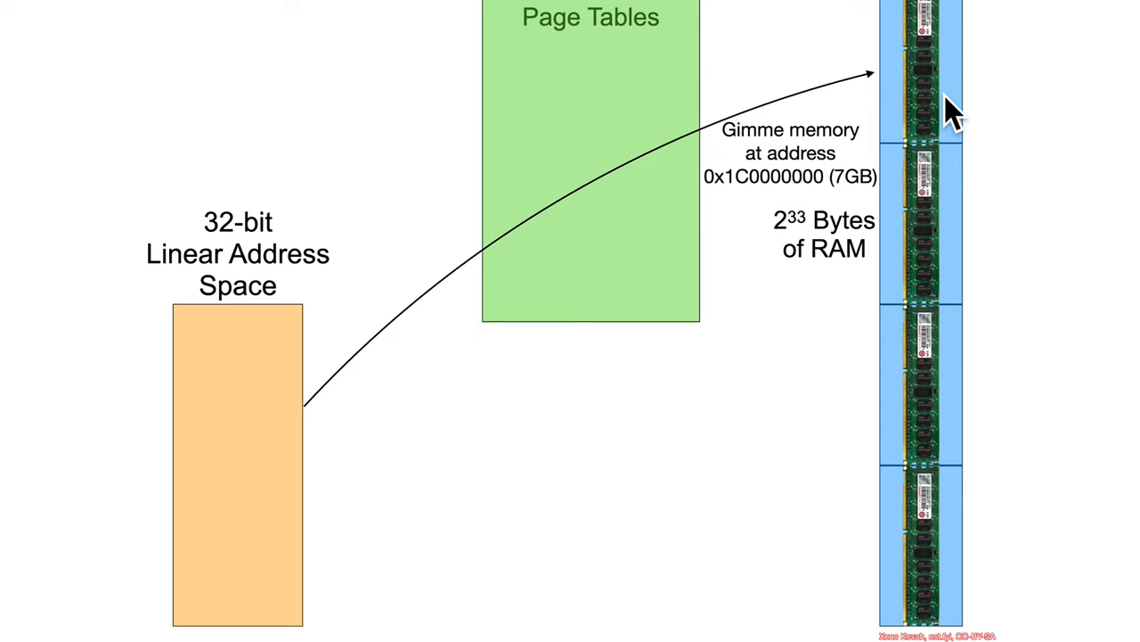
{"action": "mouse_move", "coordinate": [930, 221]}
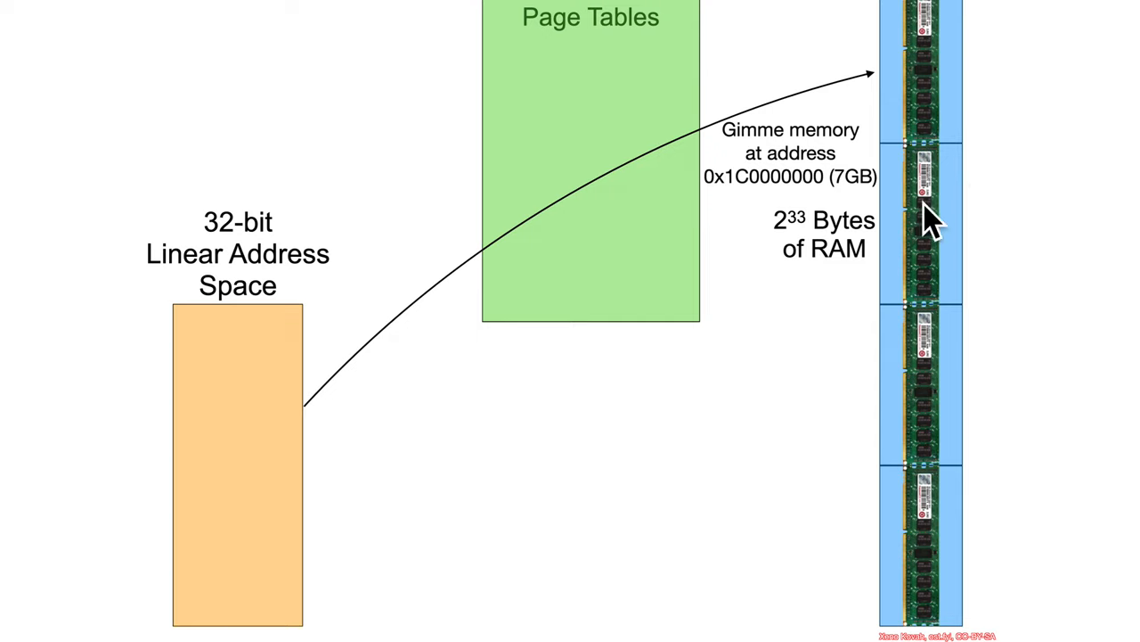
{"action": "mouse_move", "coordinate": [991, 169]}
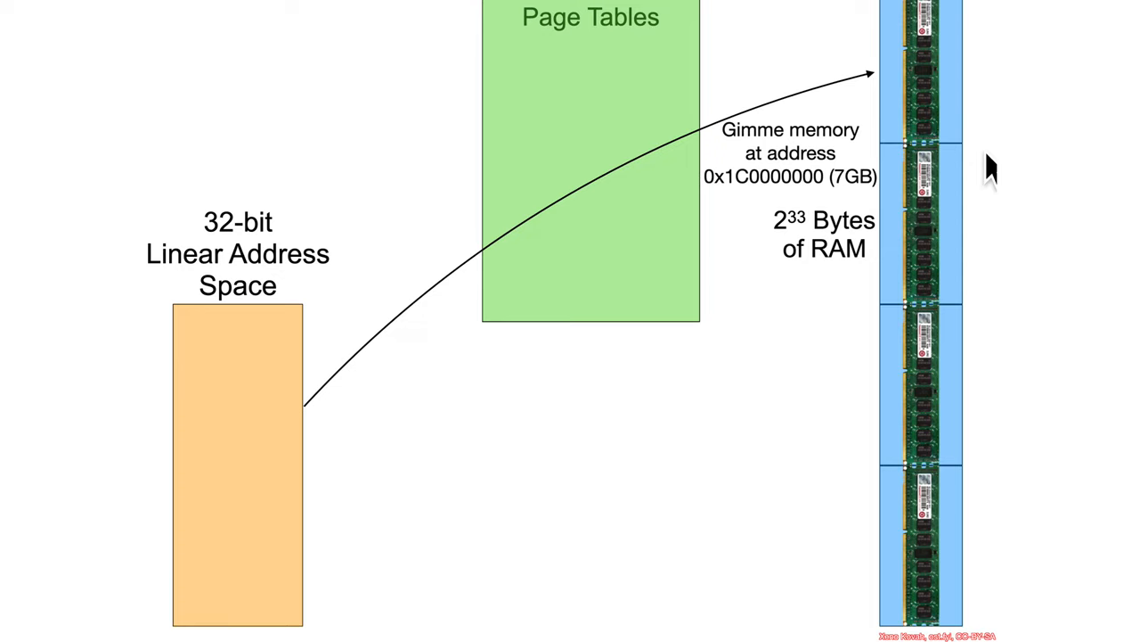
{"action": "mouse_move", "coordinate": [948, 160]}
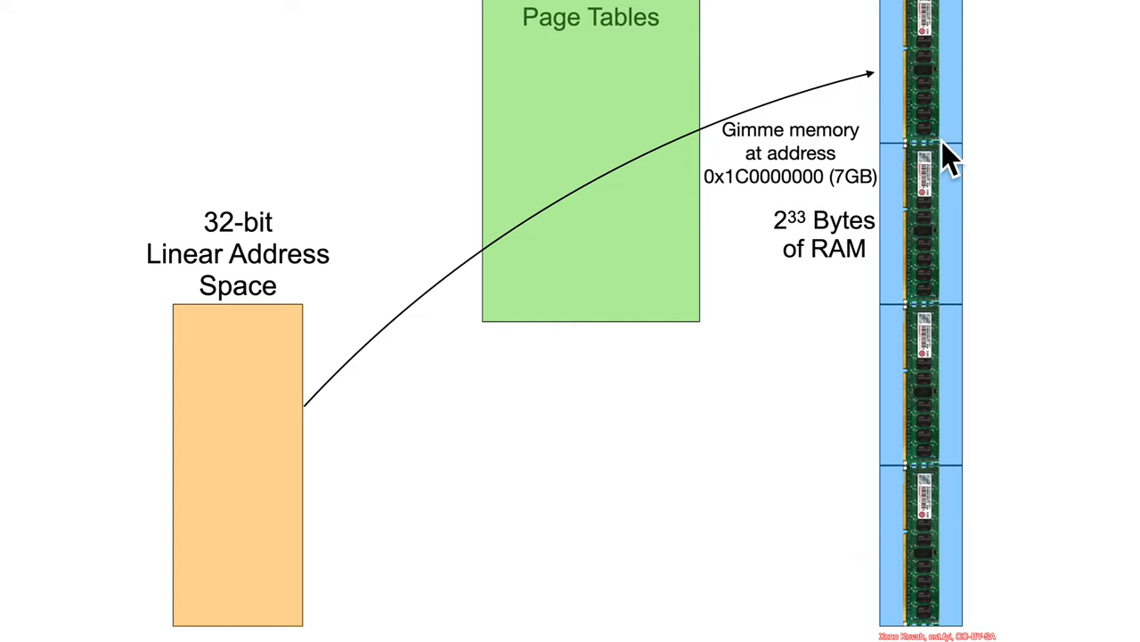
{"action": "mouse_move", "coordinate": [935, 160]}
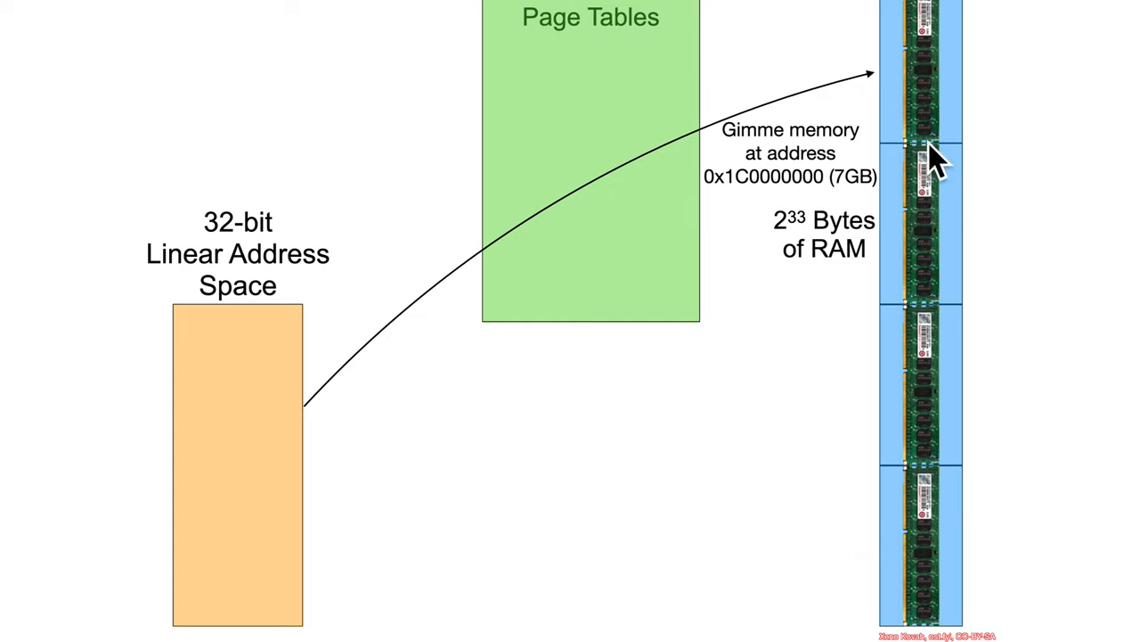
{"action": "mouse_move", "coordinate": [971, 174]}
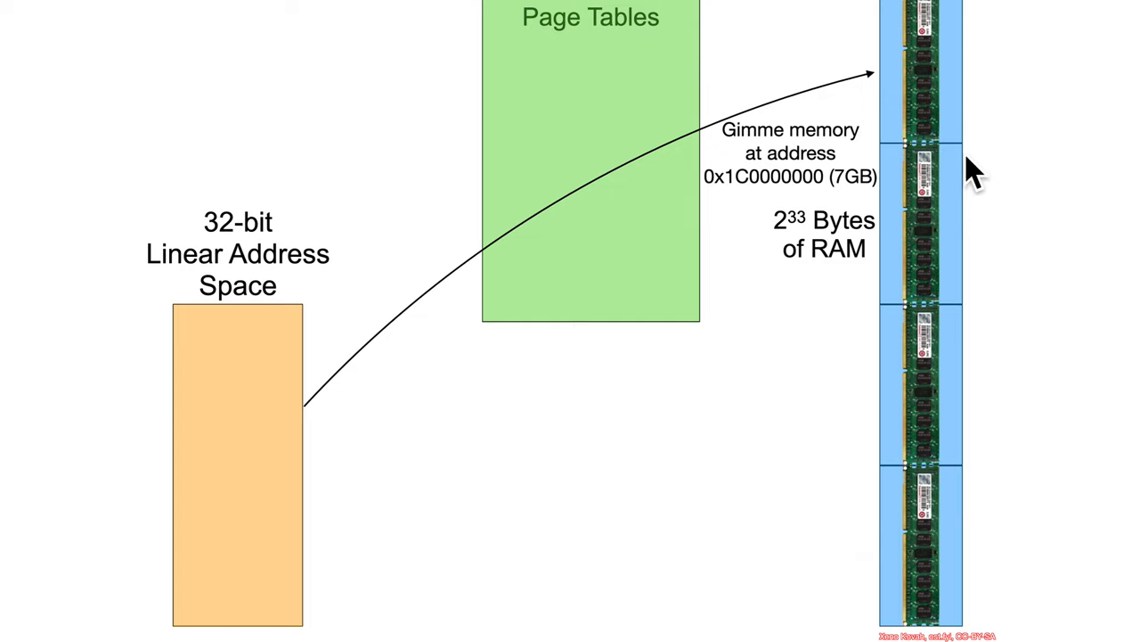
{"action": "mouse_move", "coordinate": [976, 164]}
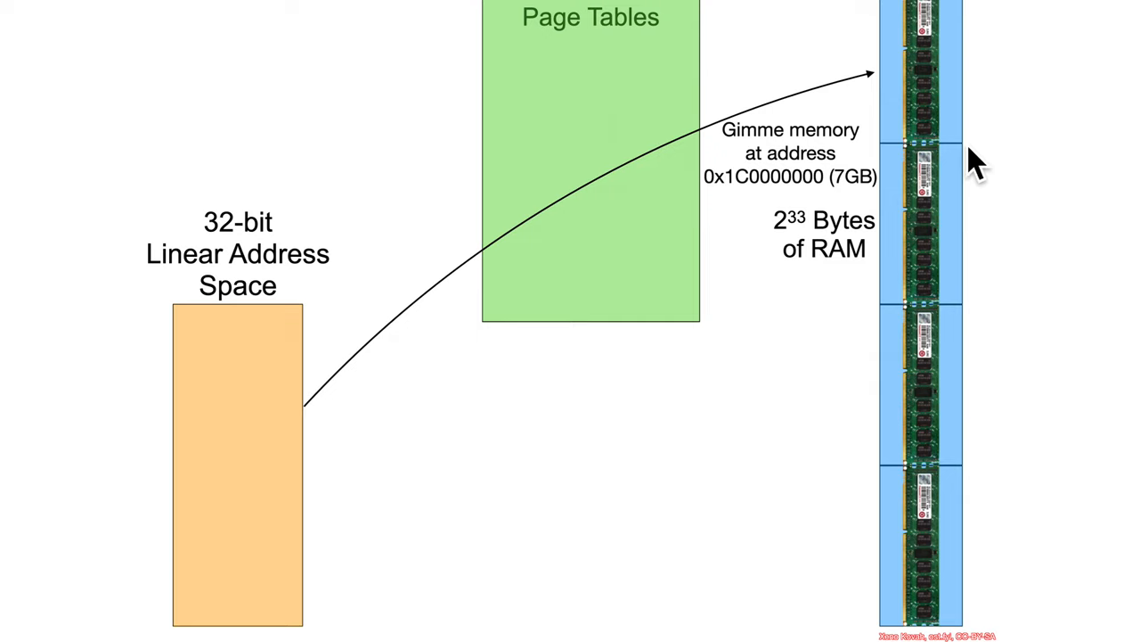
{"action": "mouse_move", "coordinate": [437, 338]}
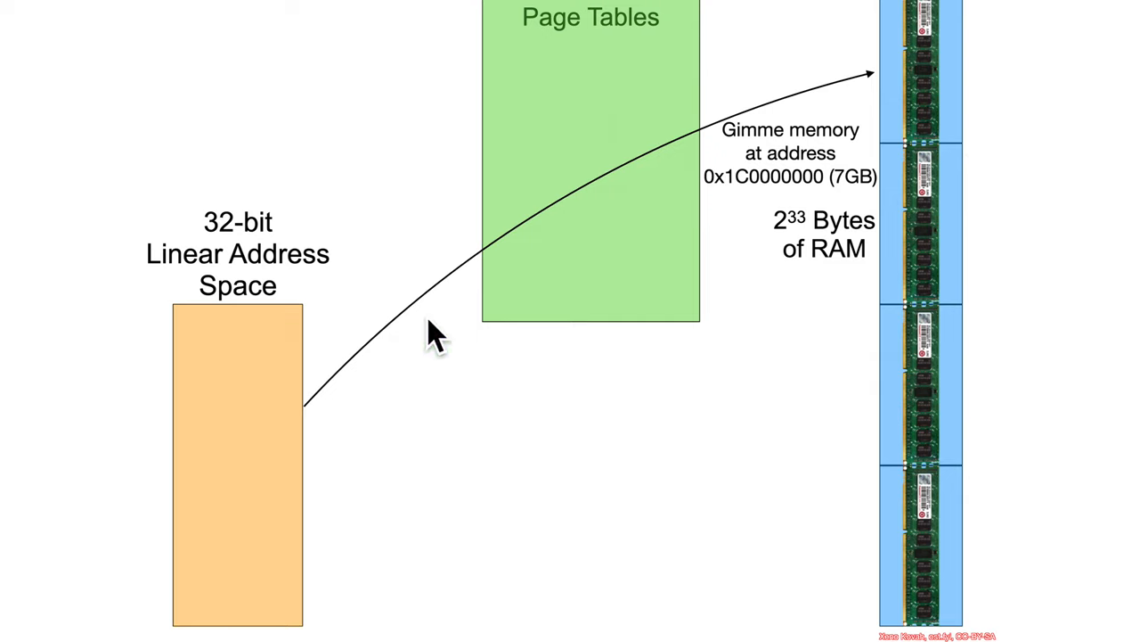
{"action": "mouse_move", "coordinate": [983, 214]}
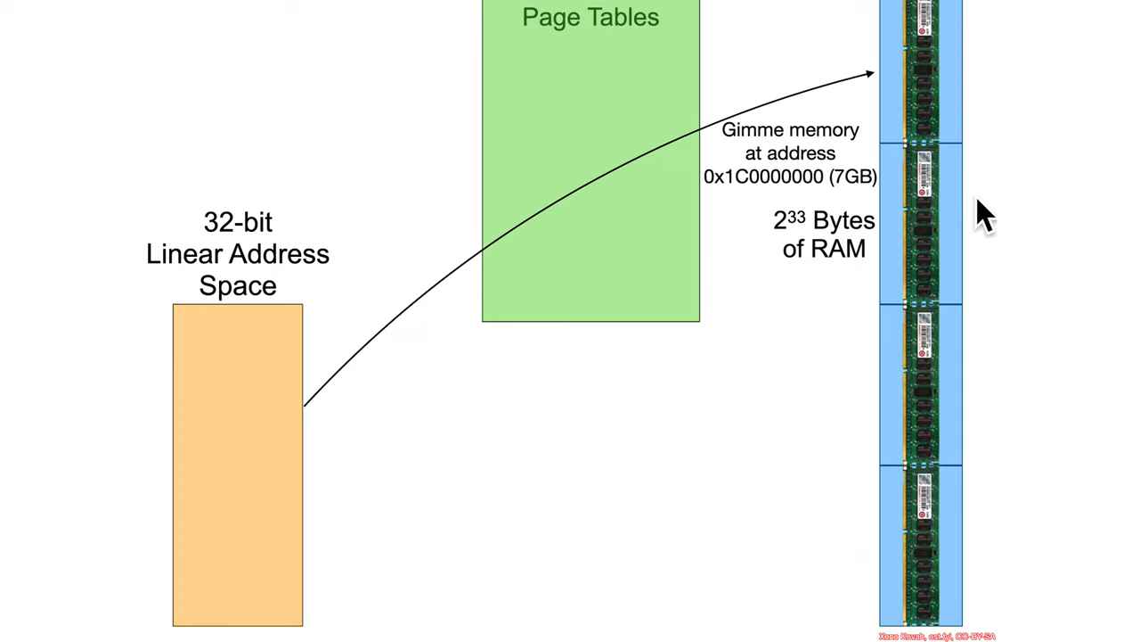
{"action": "mouse_move", "coordinate": [989, 196]}
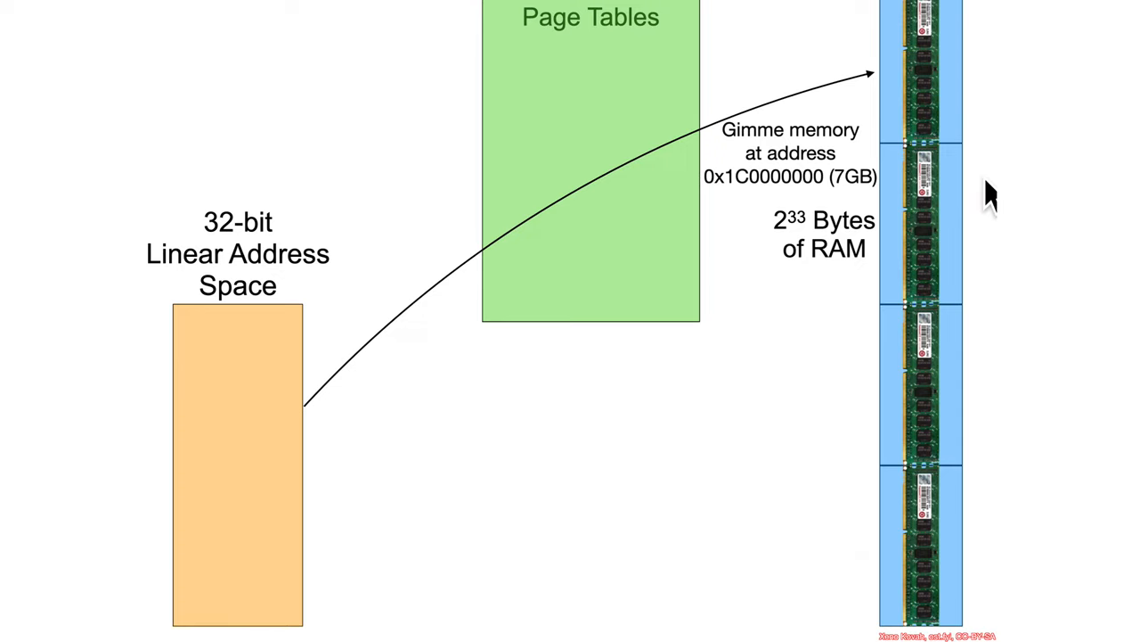